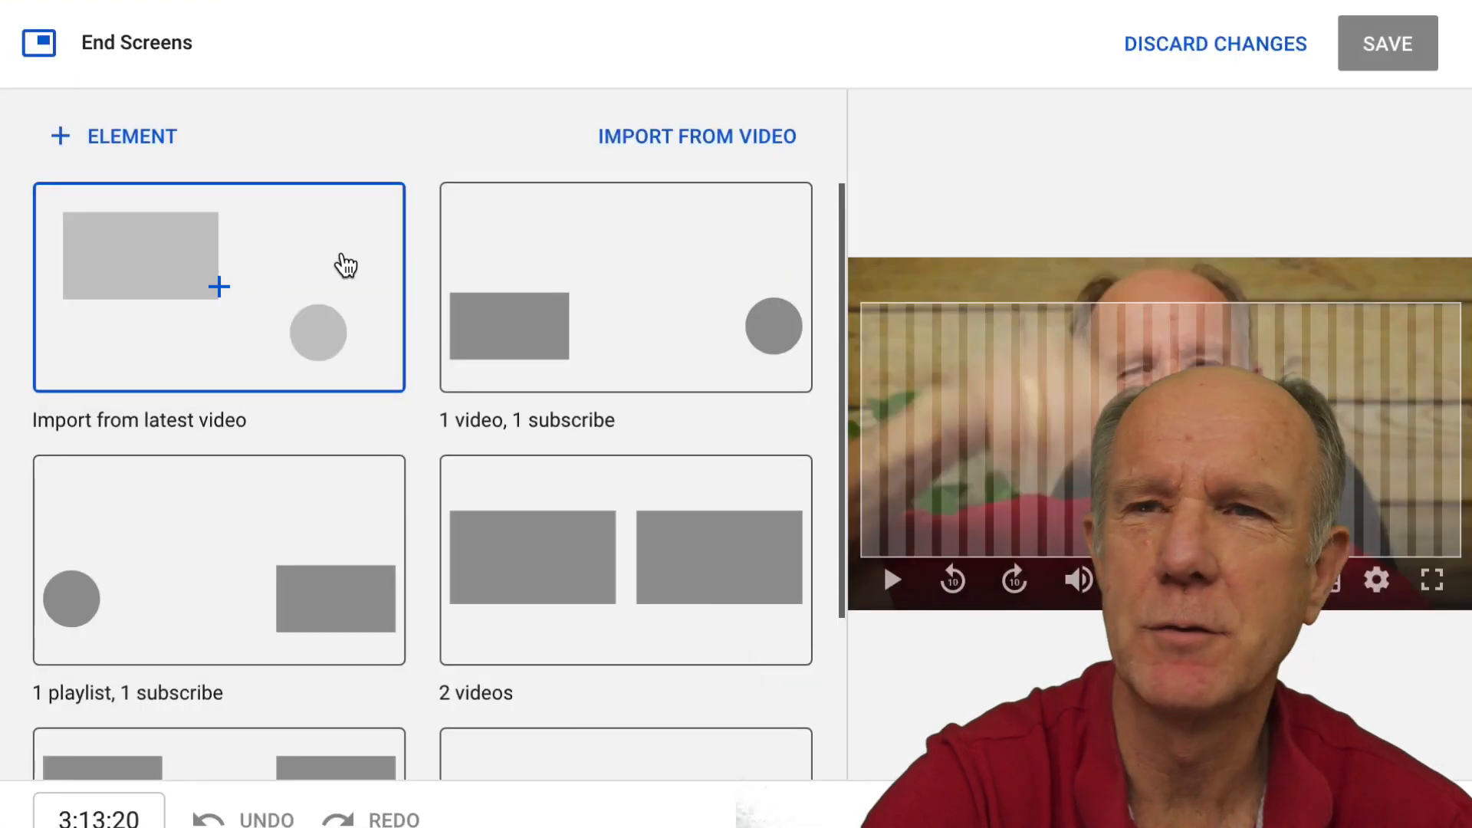
mouse_move(362, 459)
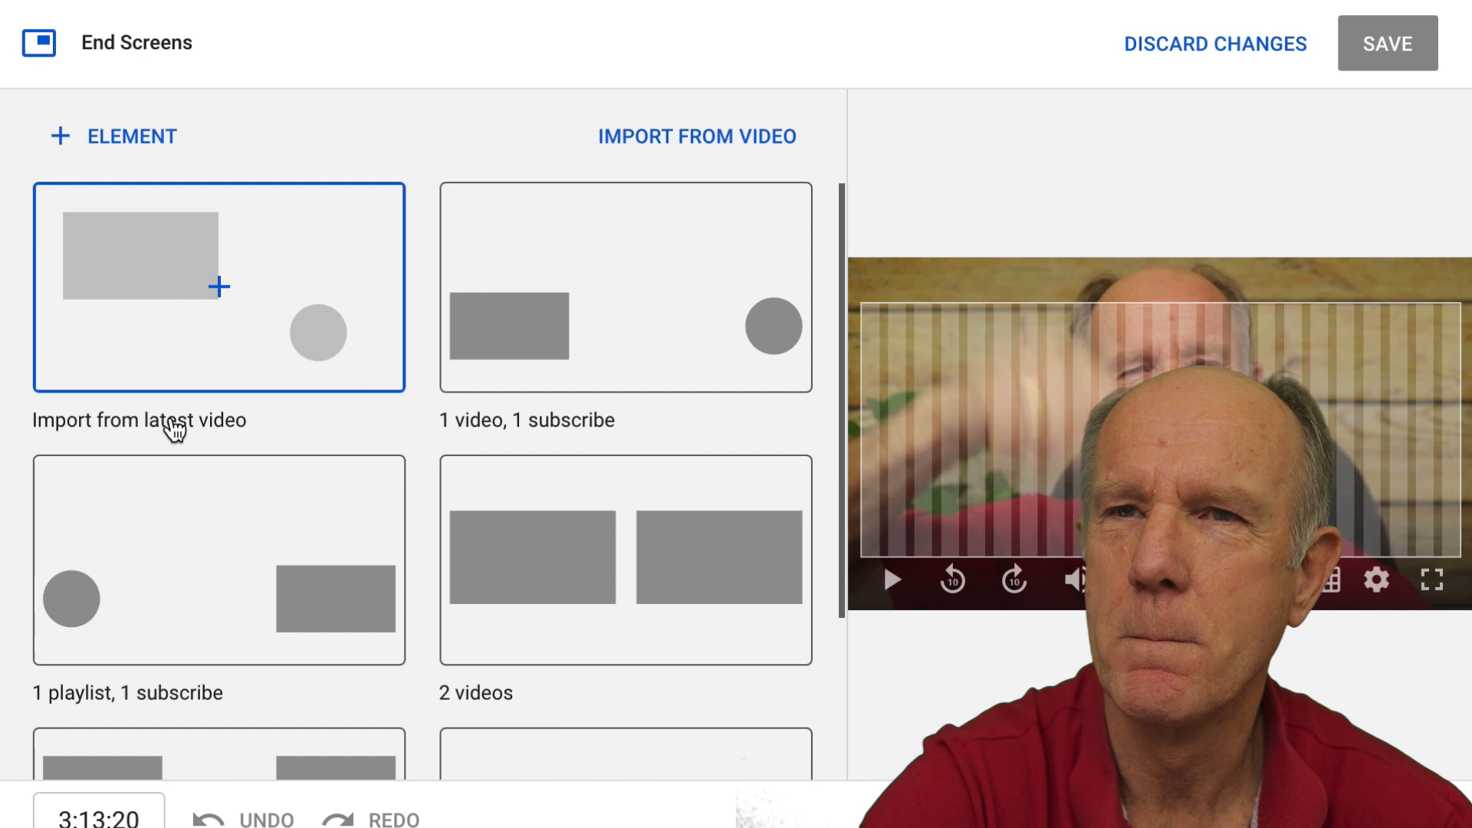
Try the two-video template and move the Most recent upload element, then discard the layout.
left_click(623, 285)
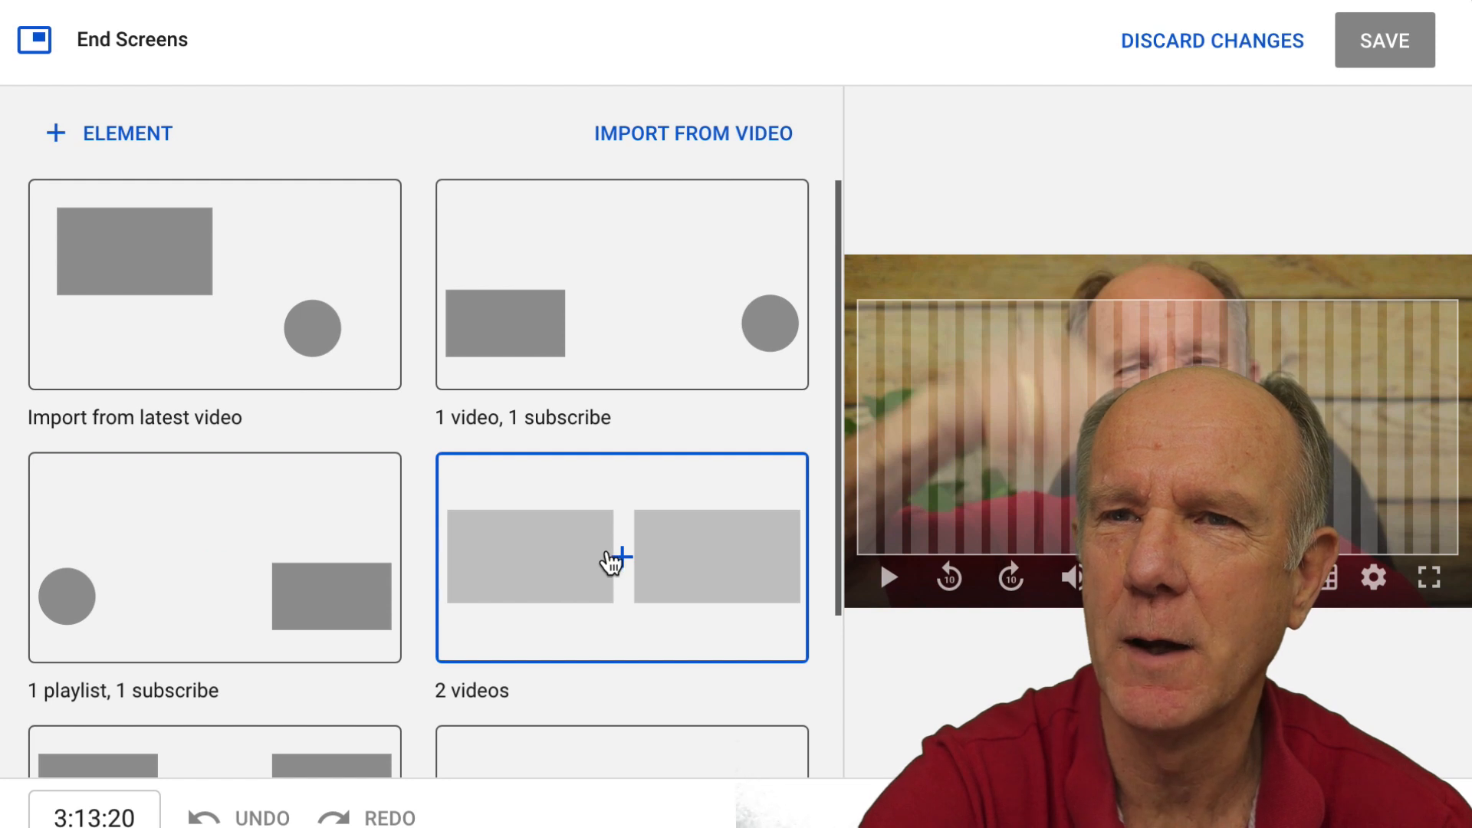
scroll("down", 3)
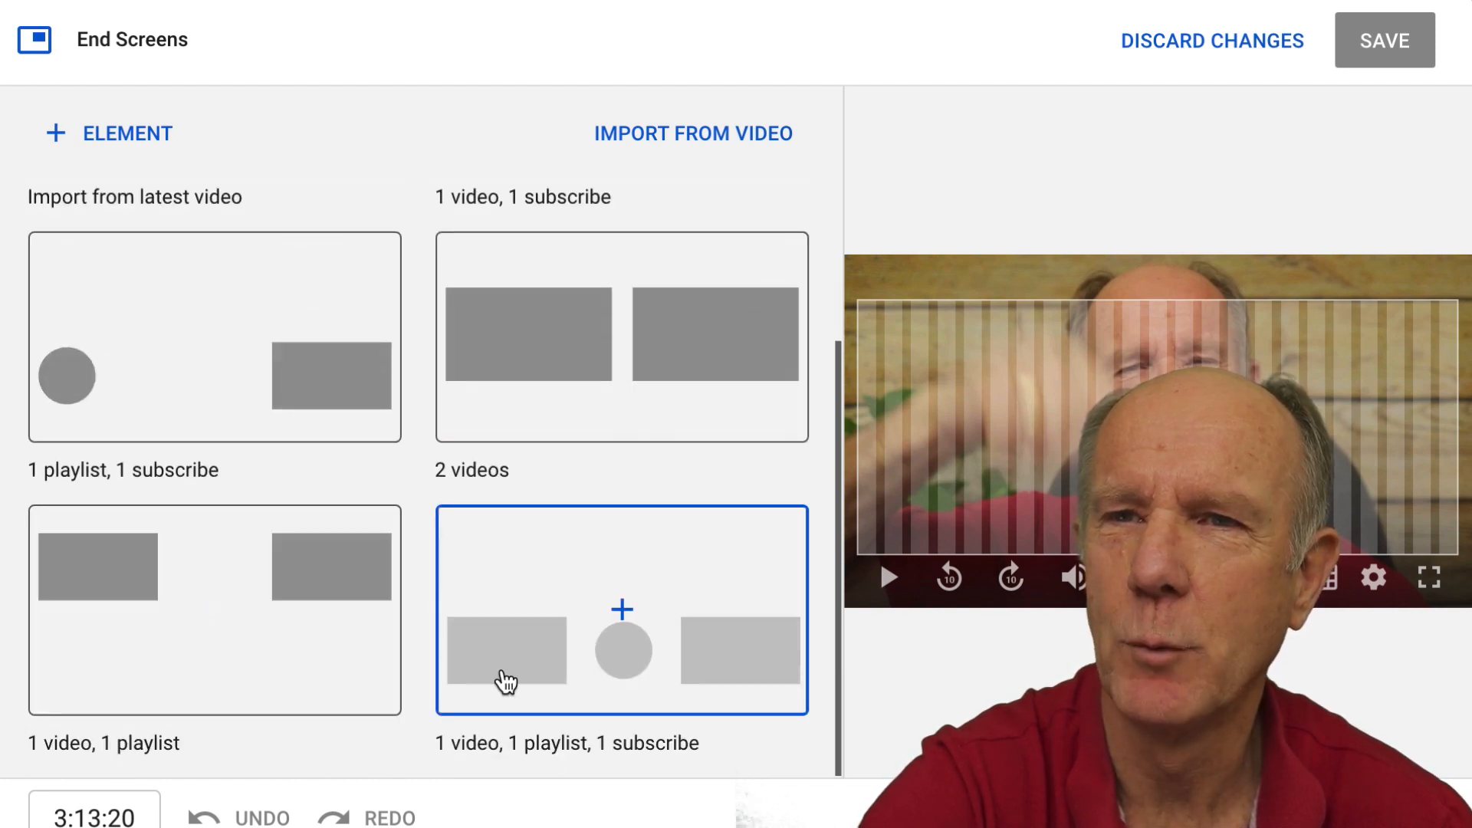
mouse_move(684, 674)
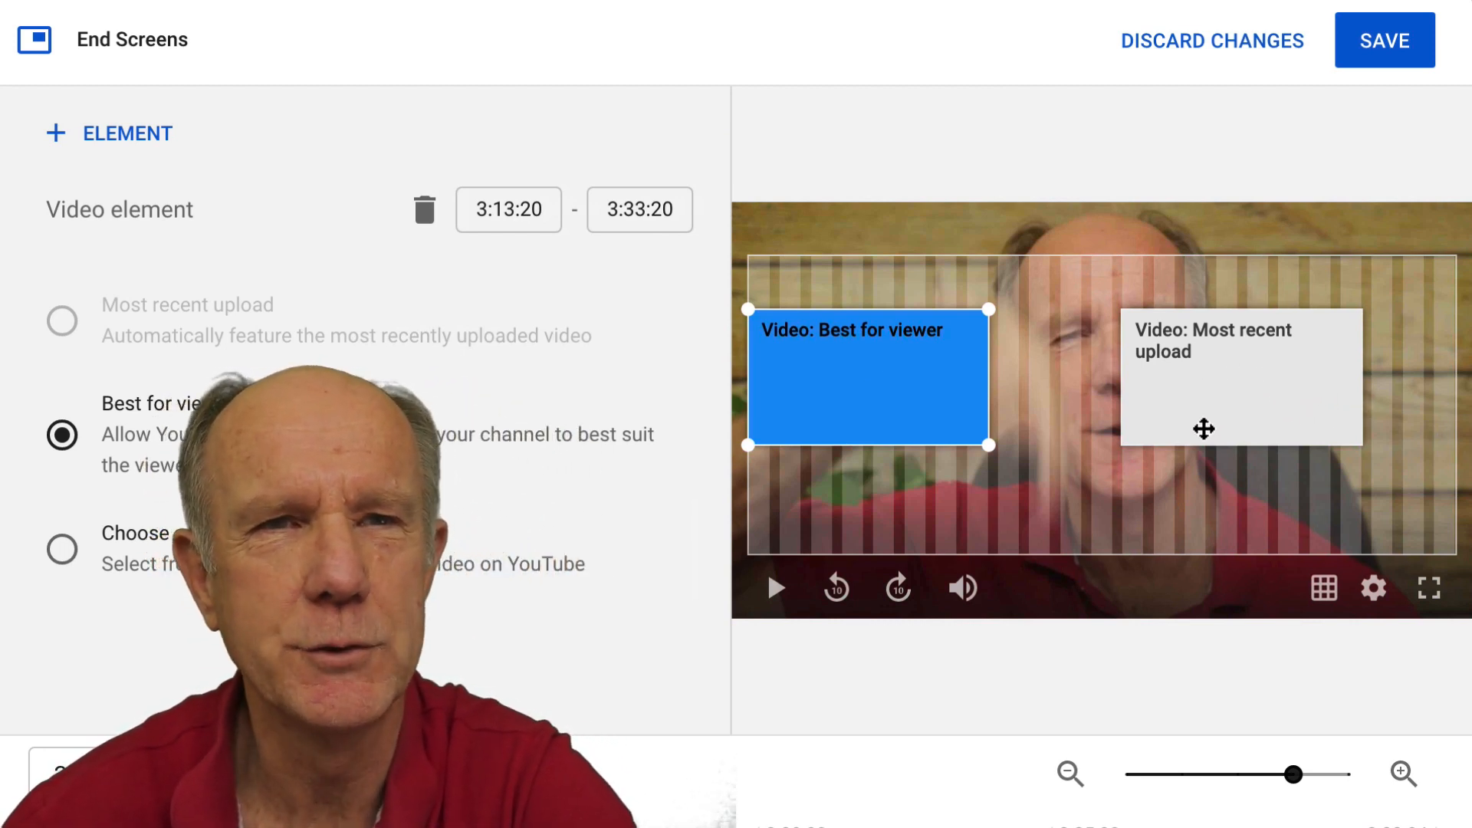
left_click_drag(866, 379, 866, 488)
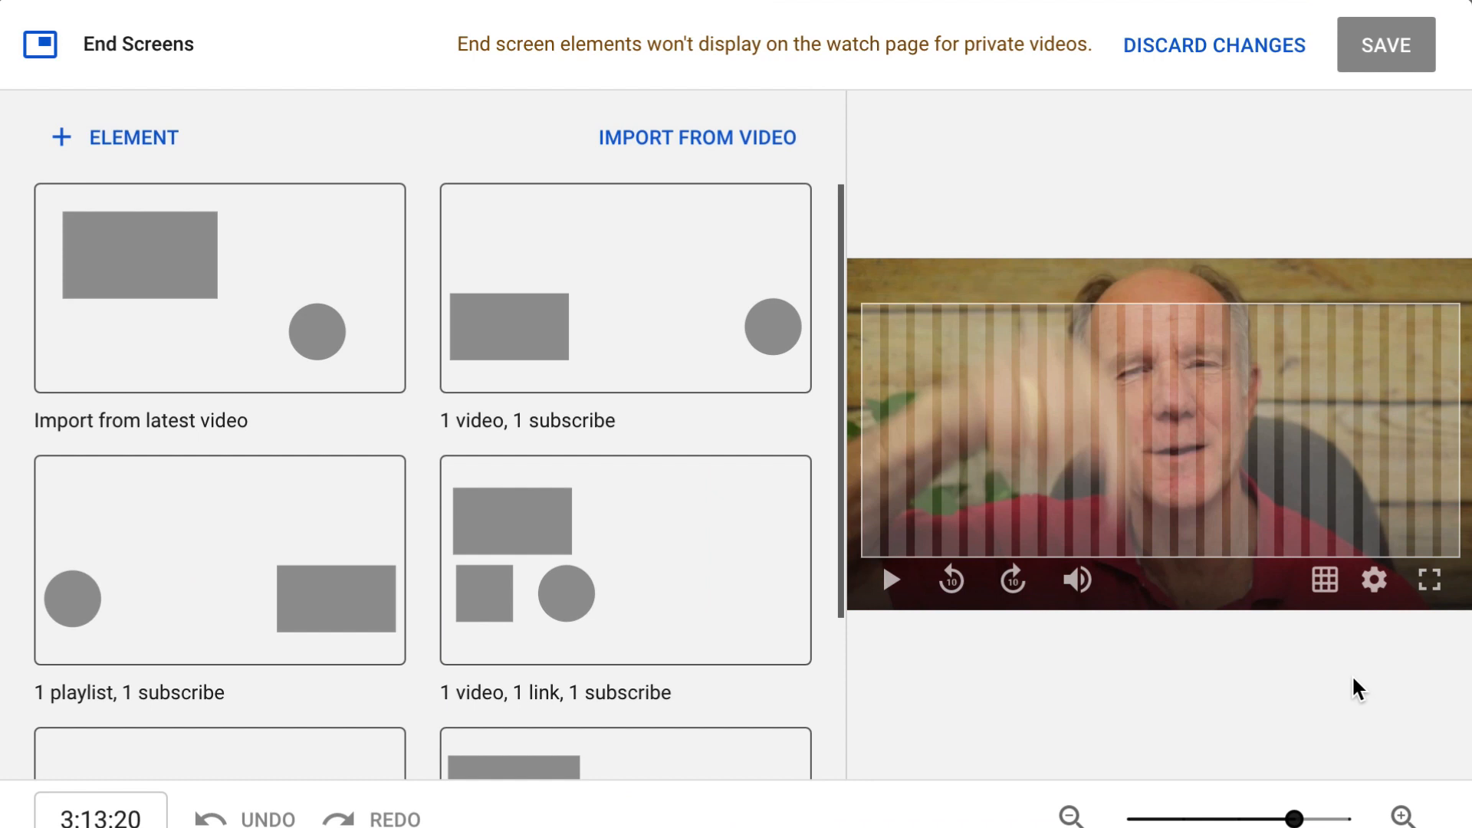
Turn the alignment grid back on and apply the two-video template again.
left_click(1324, 579)
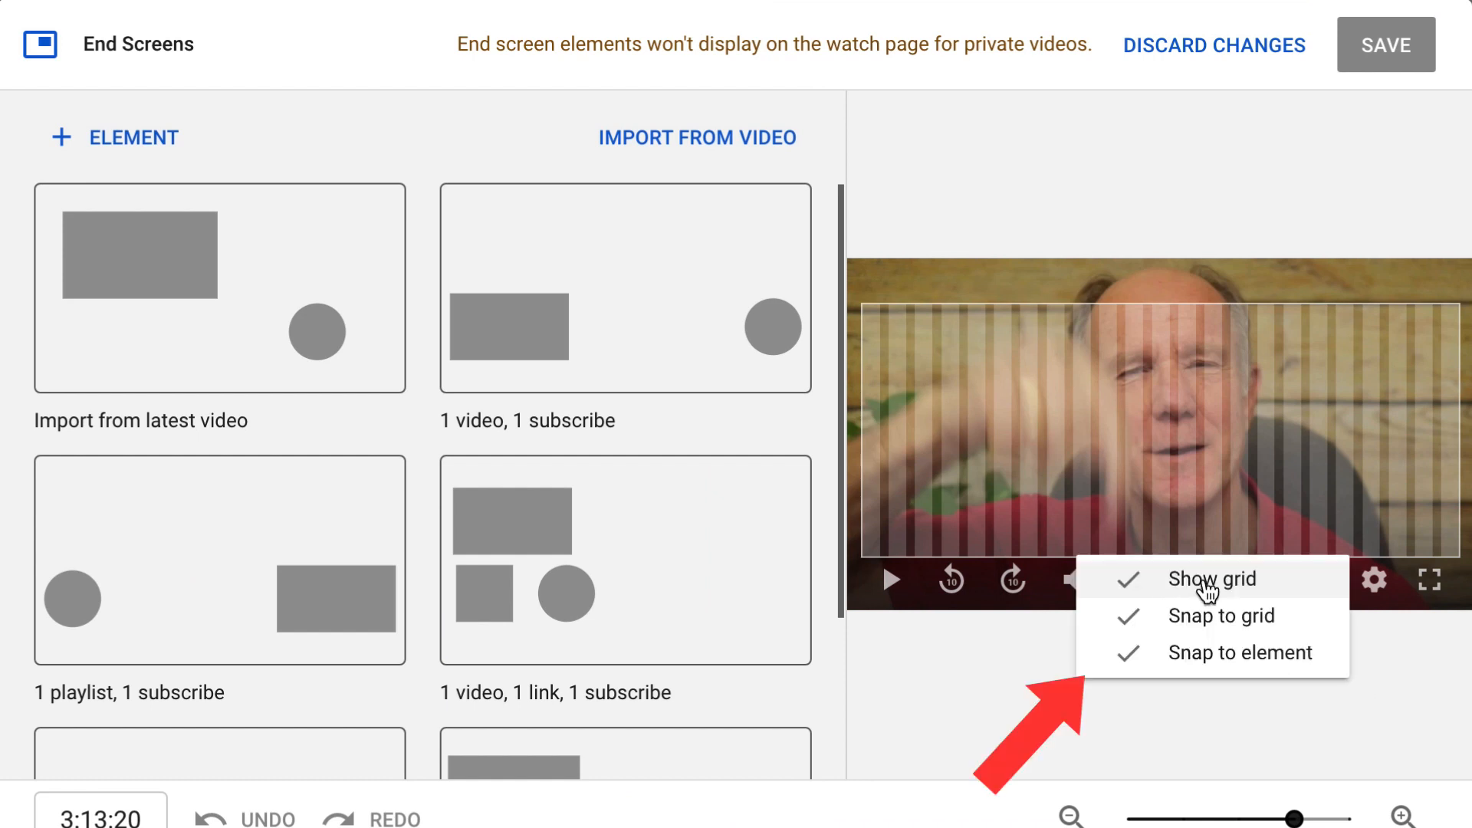
mouse_move(1217, 664)
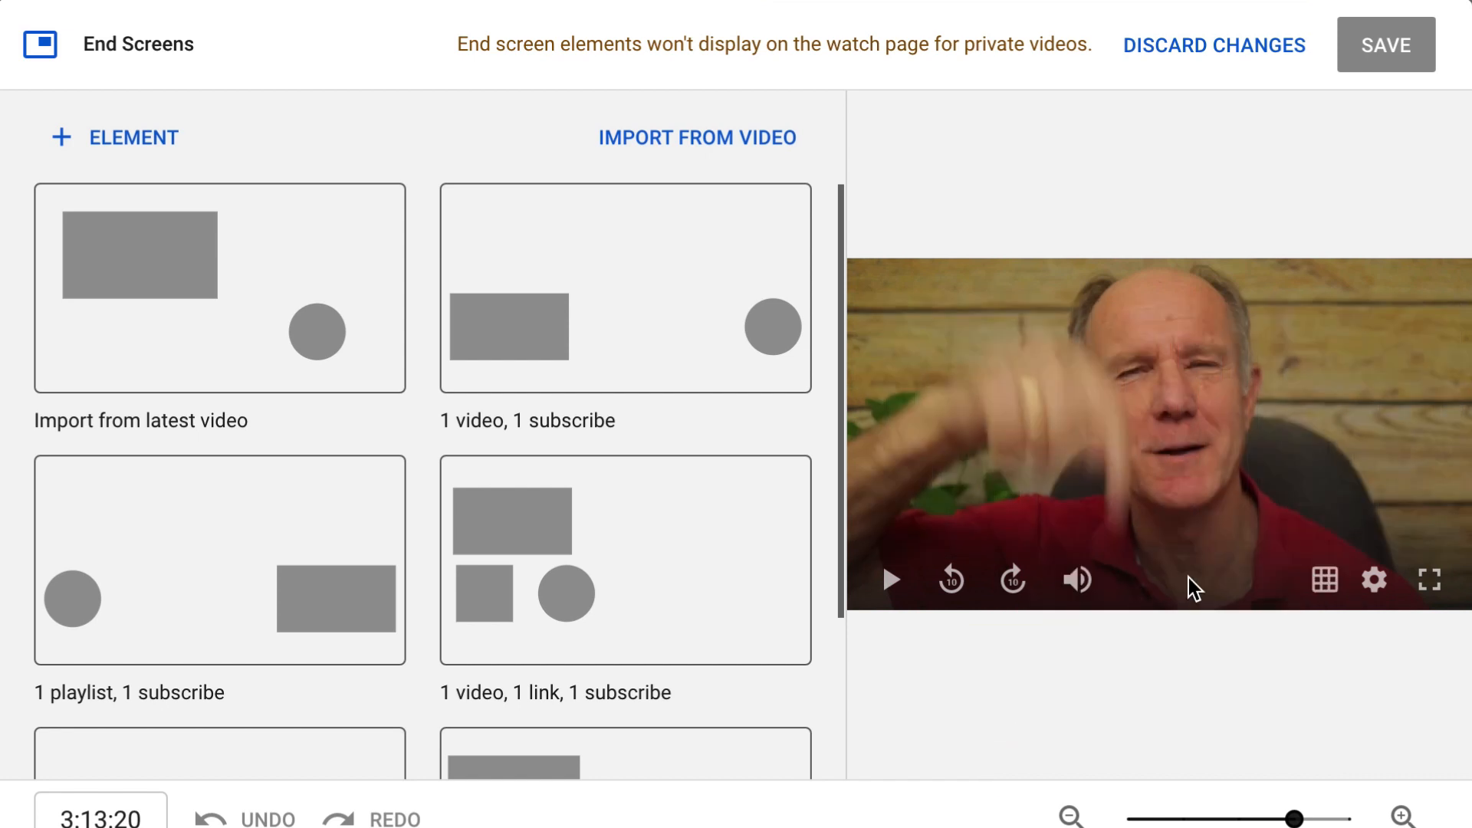
left_click(1325, 580)
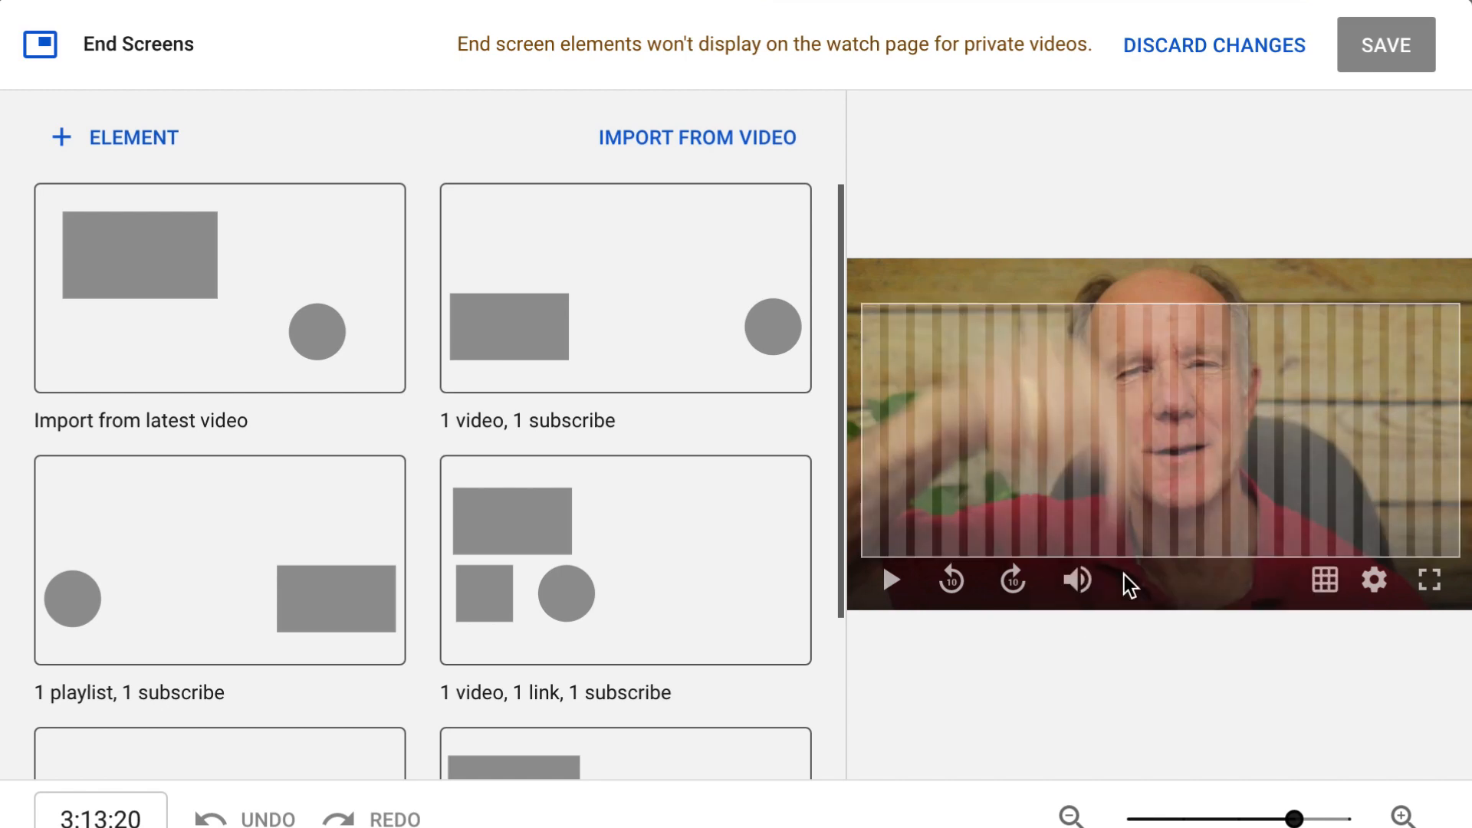
left_click(624, 288)
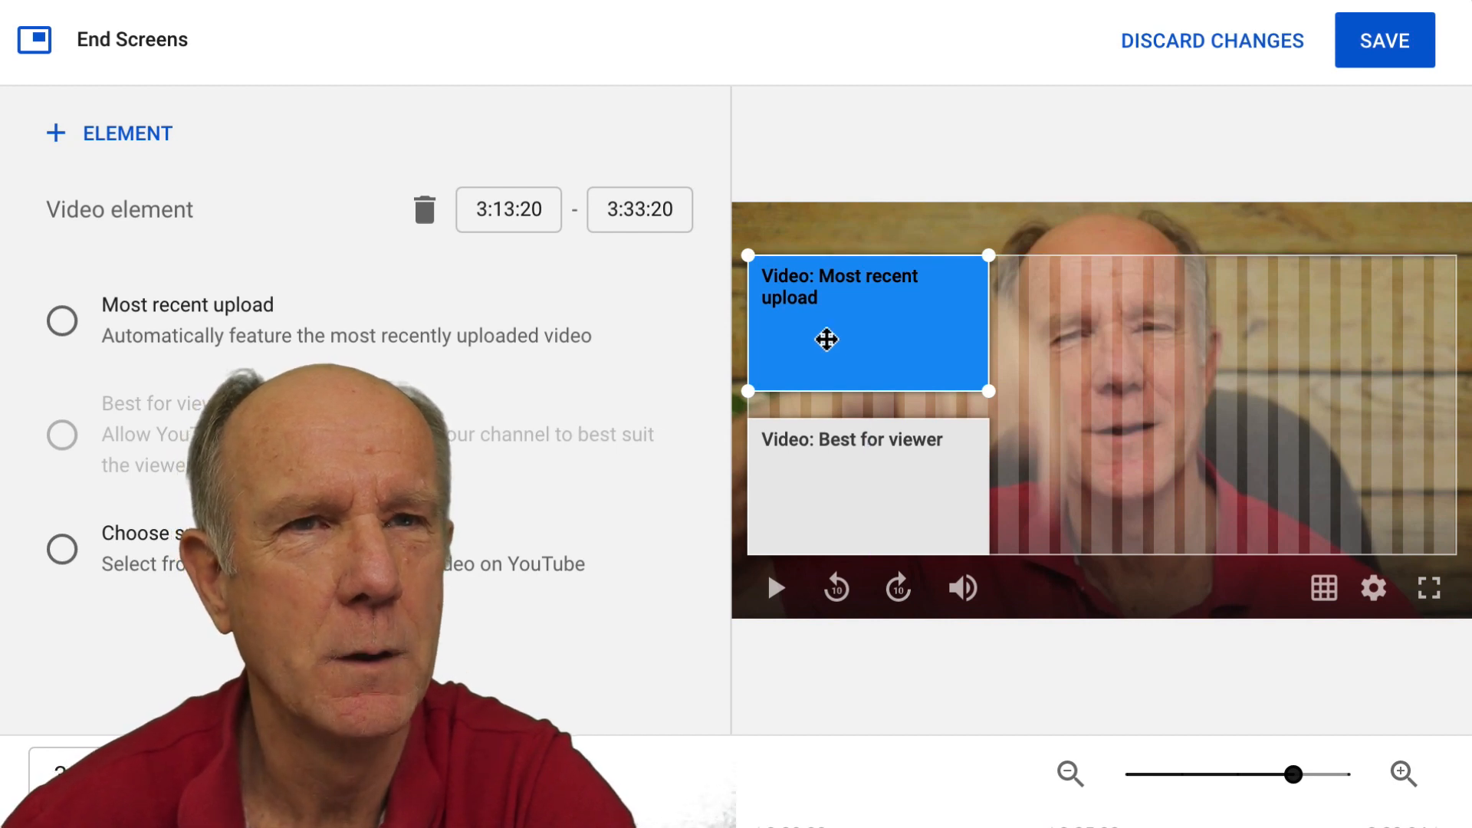
Make the Best for viewer element feature How To Livestream On YouTube With External Camera.
left_click(868, 486)
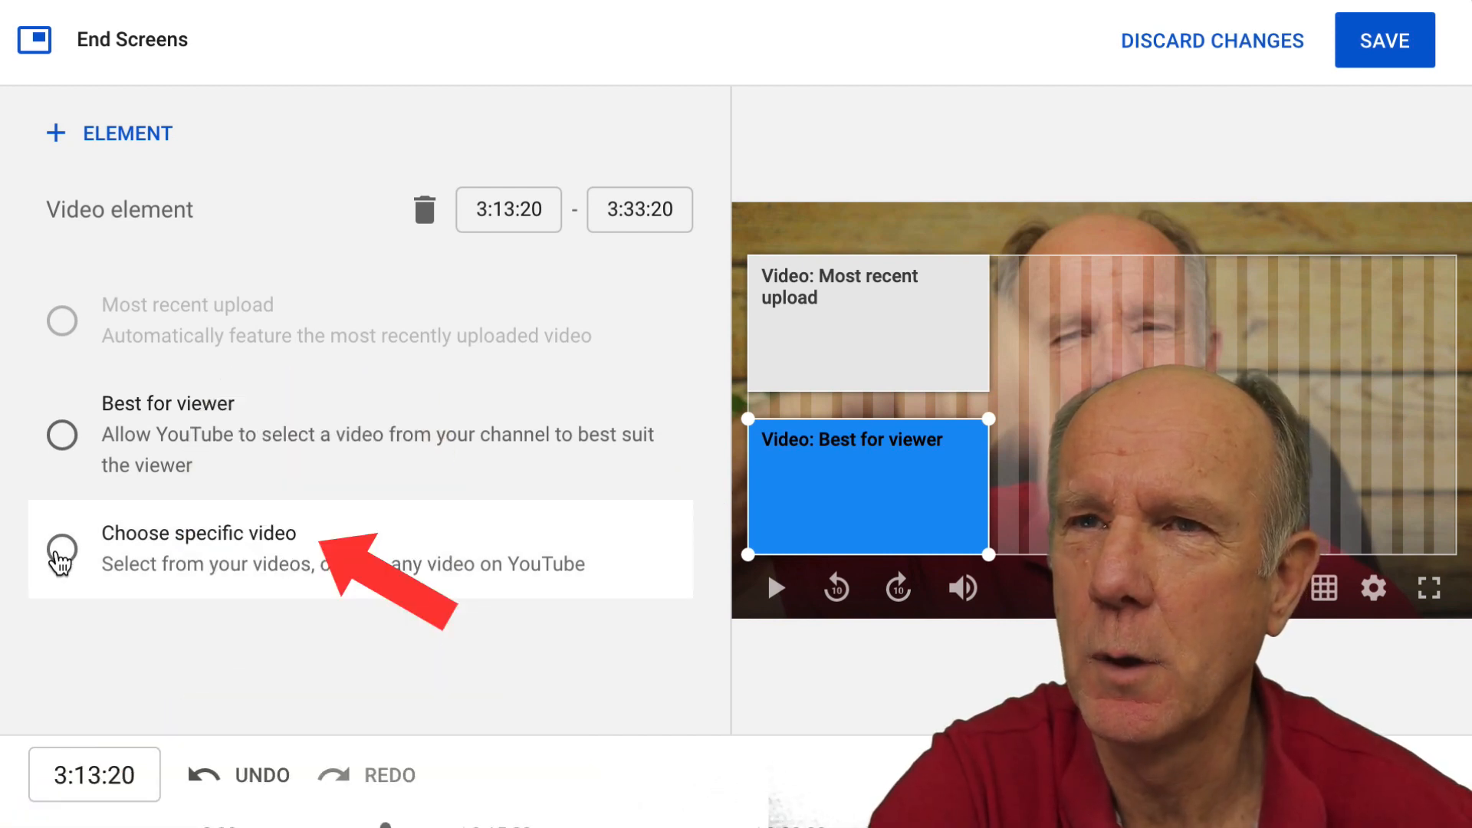
left_click(61, 552)
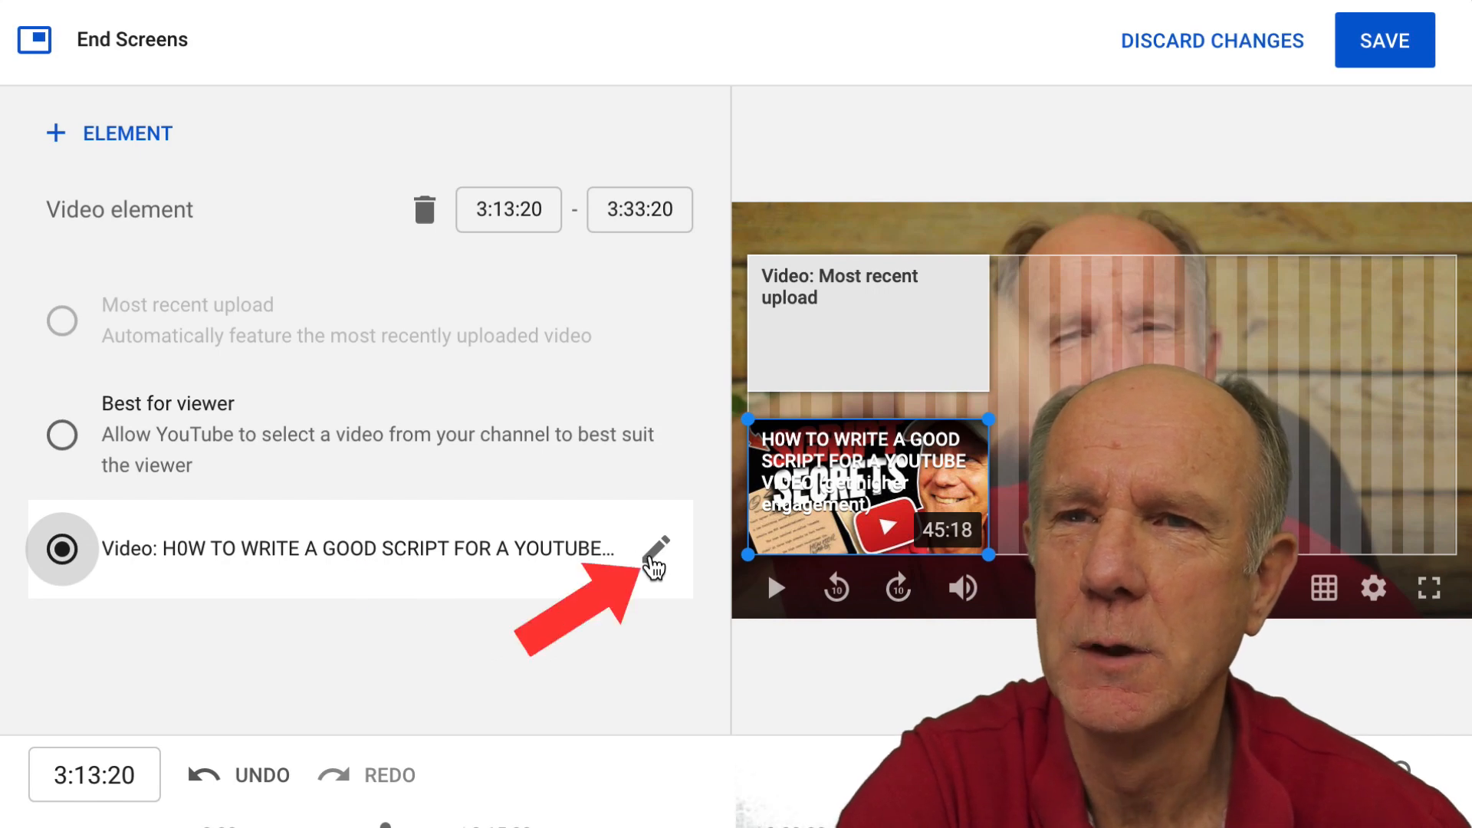
left_click(658, 546)
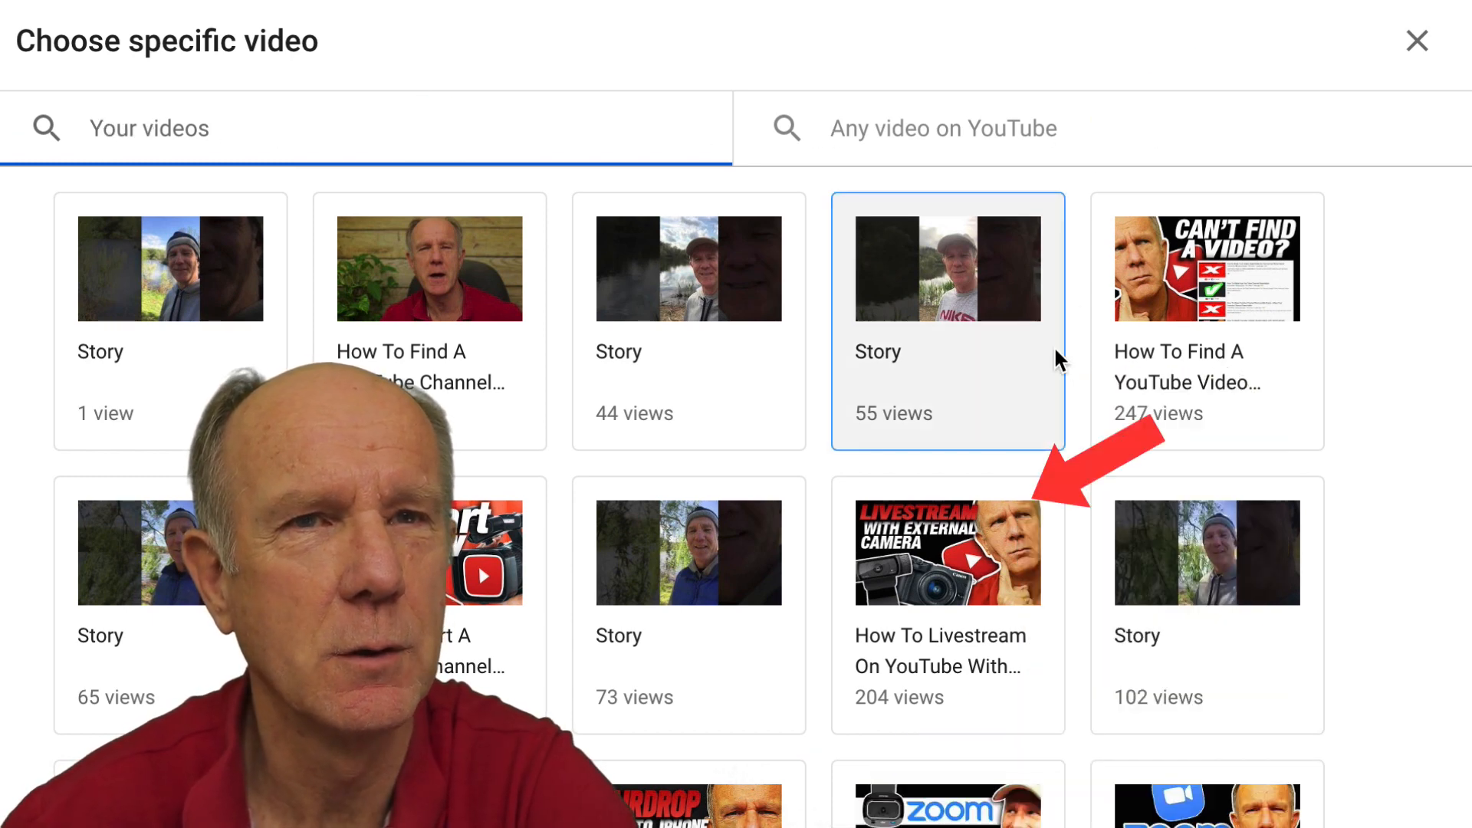
left_click(977, 564)
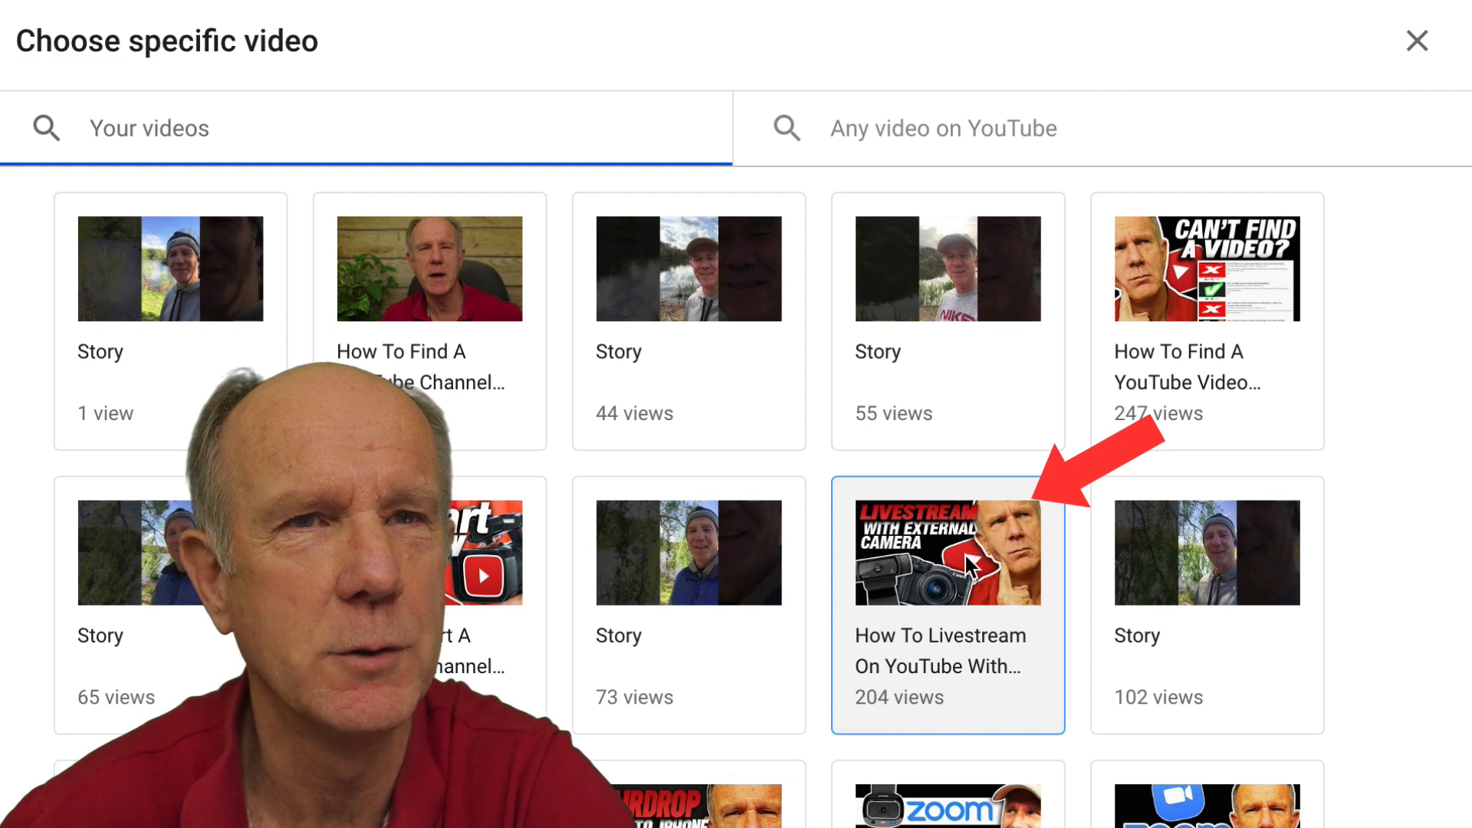
left_click(948, 552)
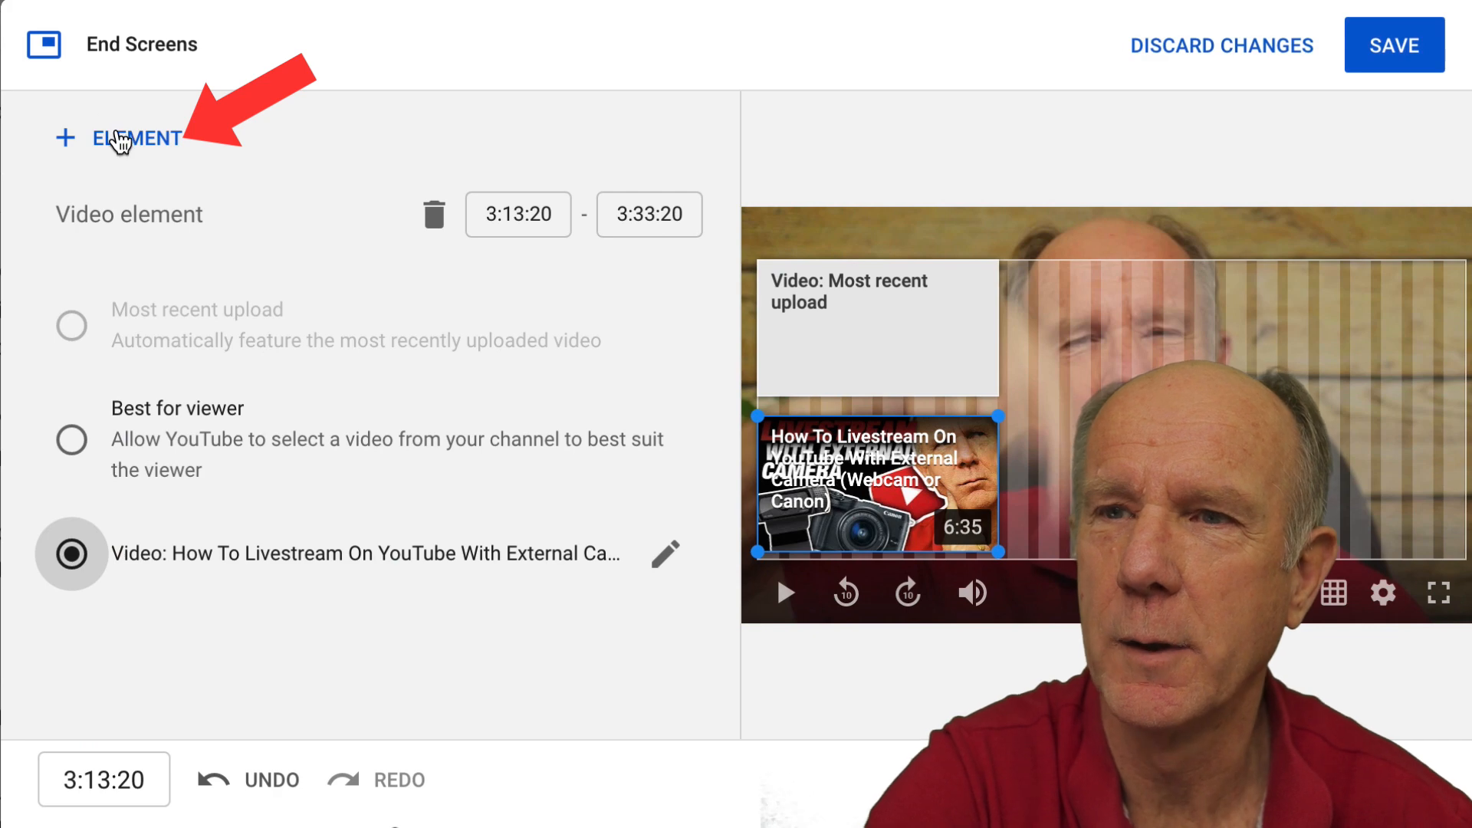
Add a Subscribe element to the end screen.
scroll("down", 3)
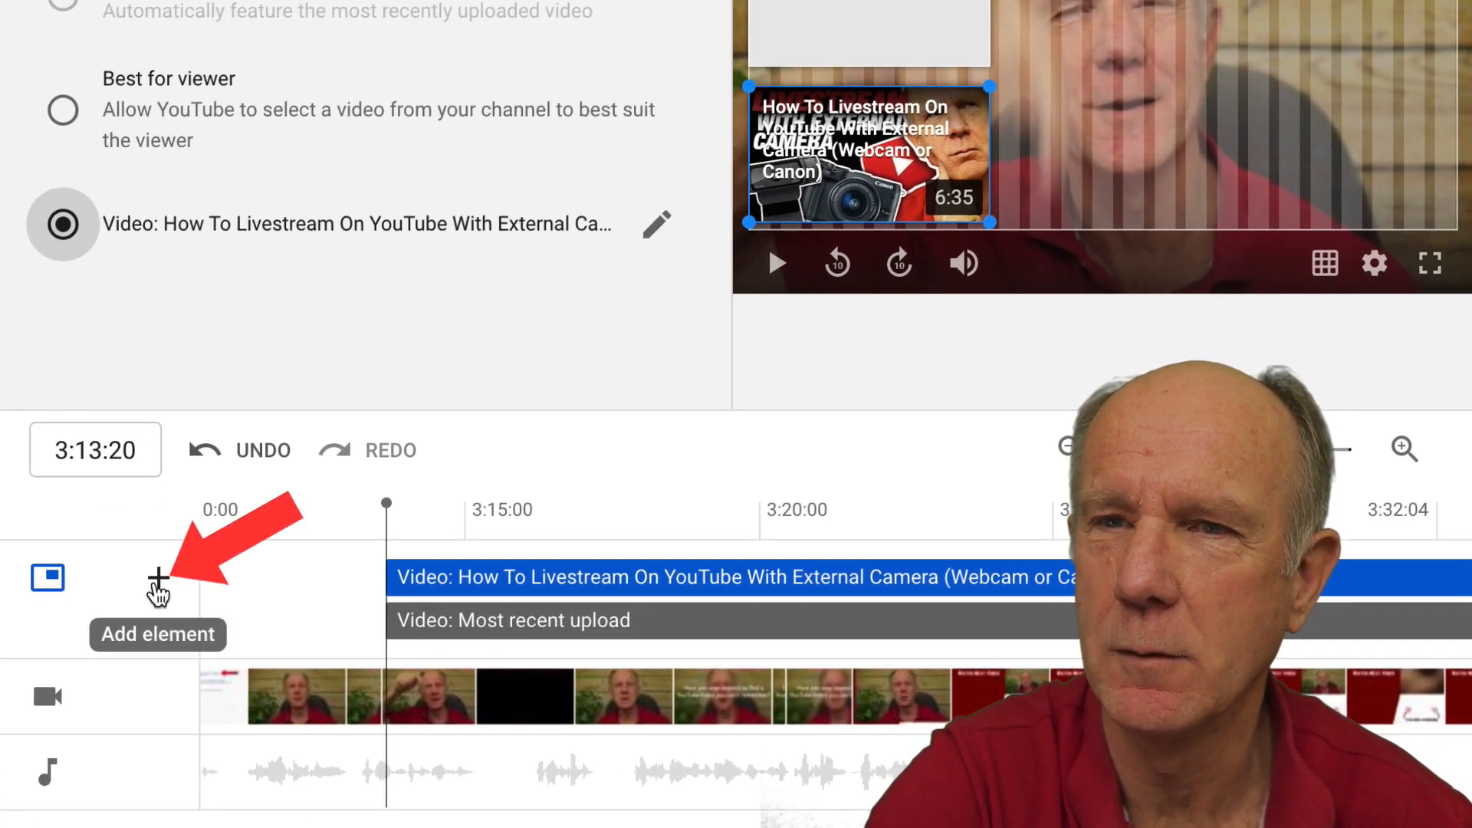
left_click(157, 594)
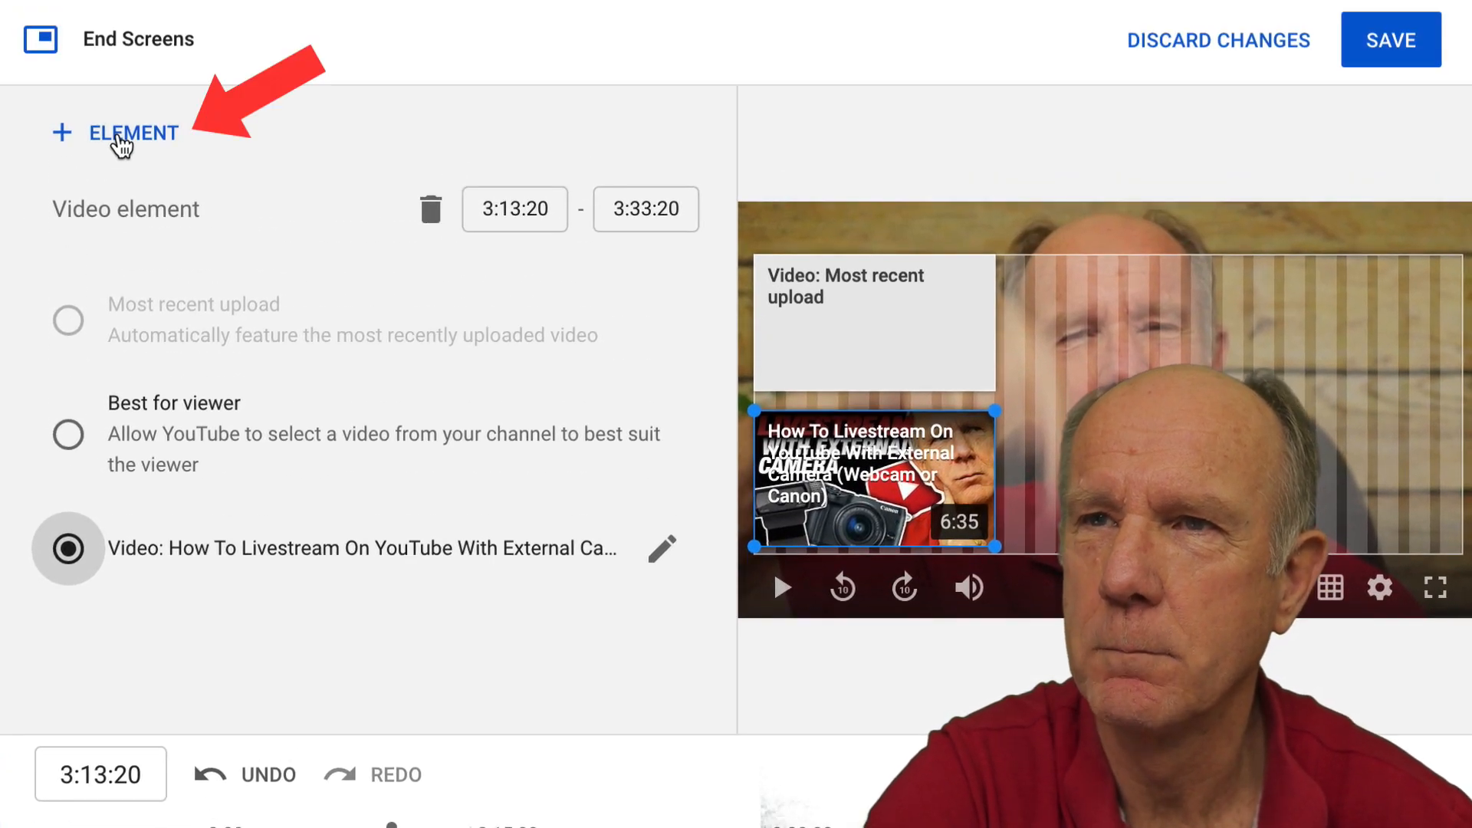
left_click(132, 131)
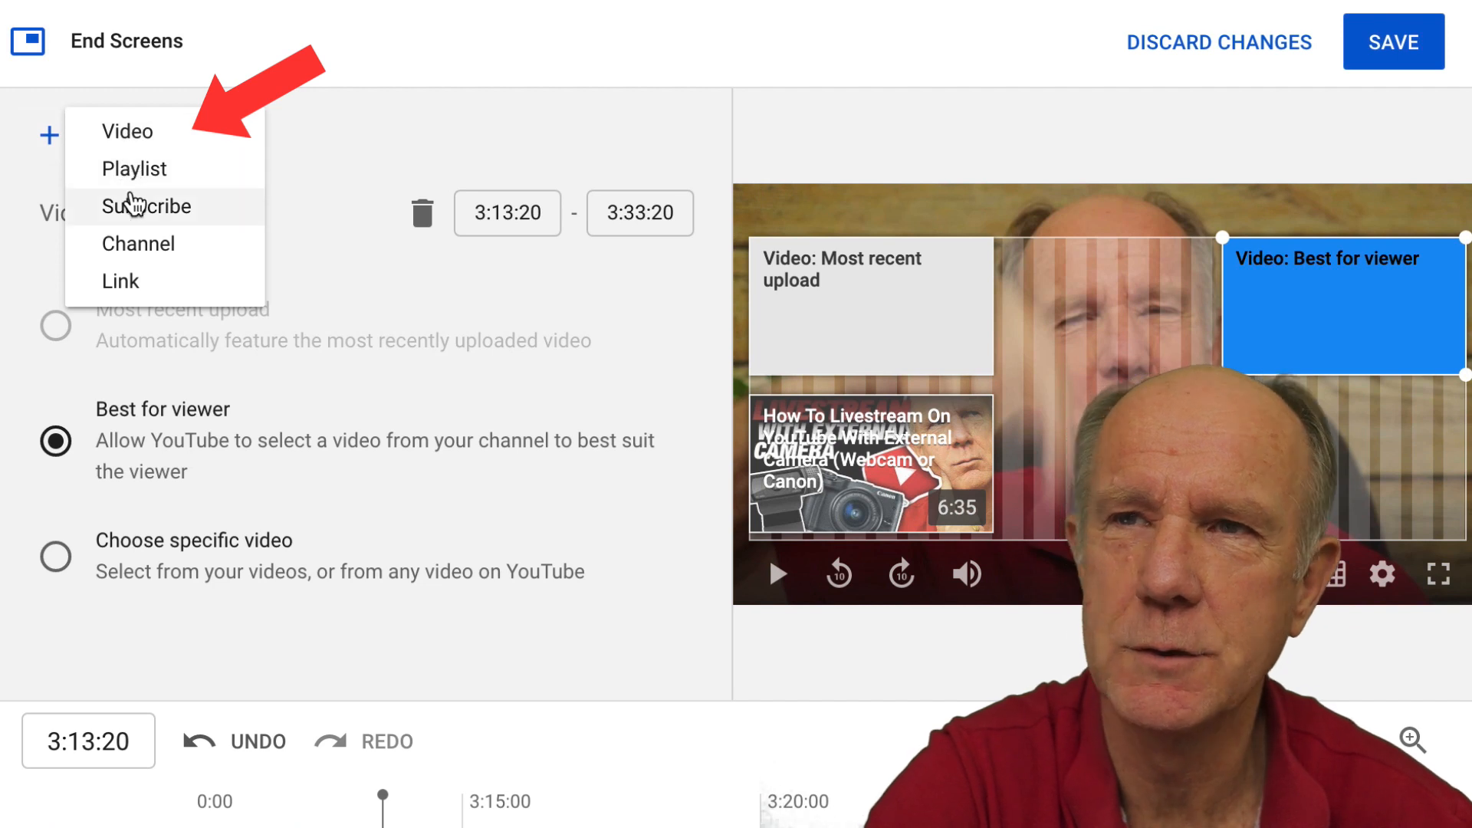
mouse_move(141, 251)
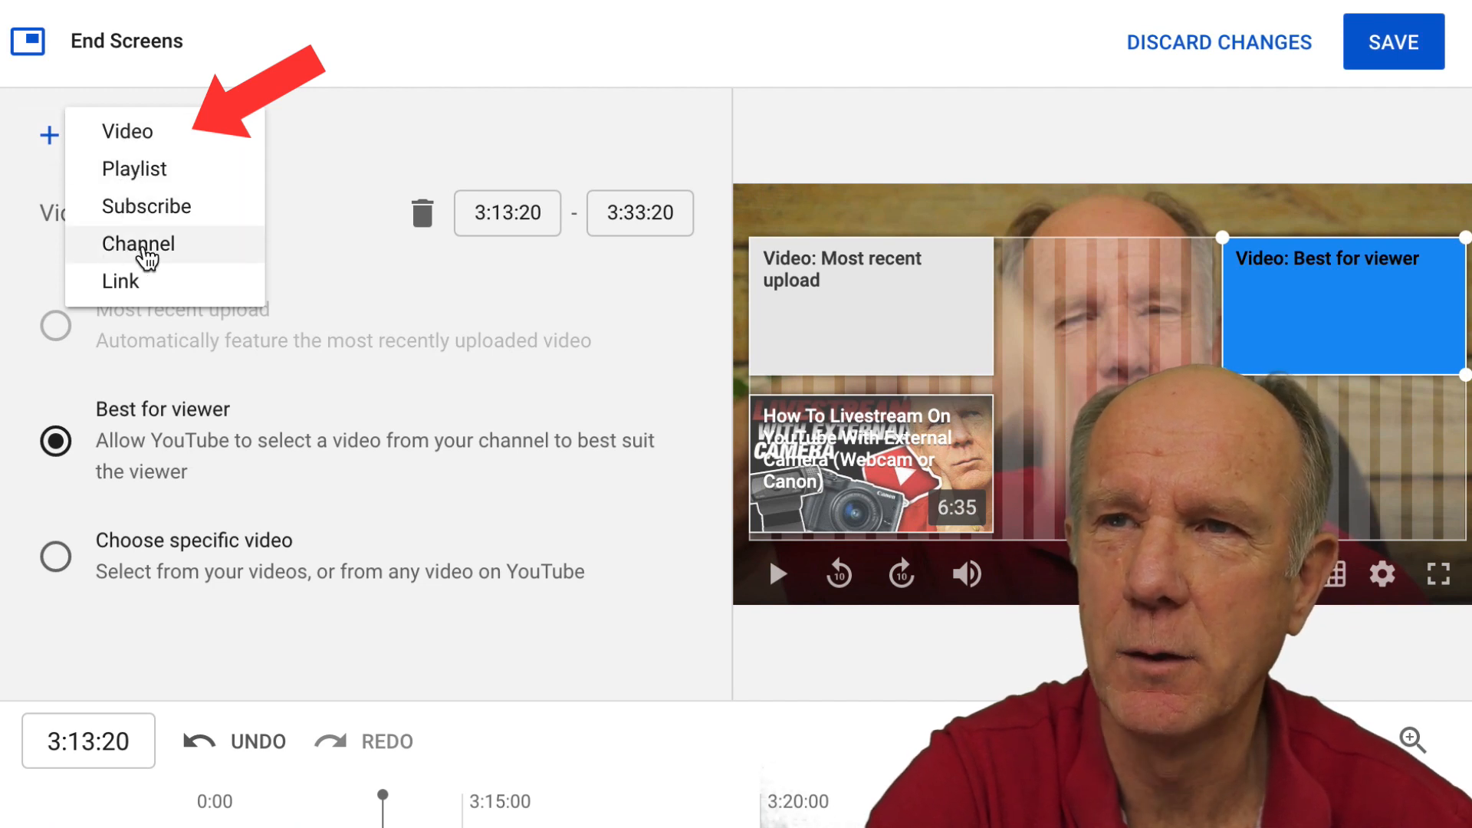
mouse_move(135, 290)
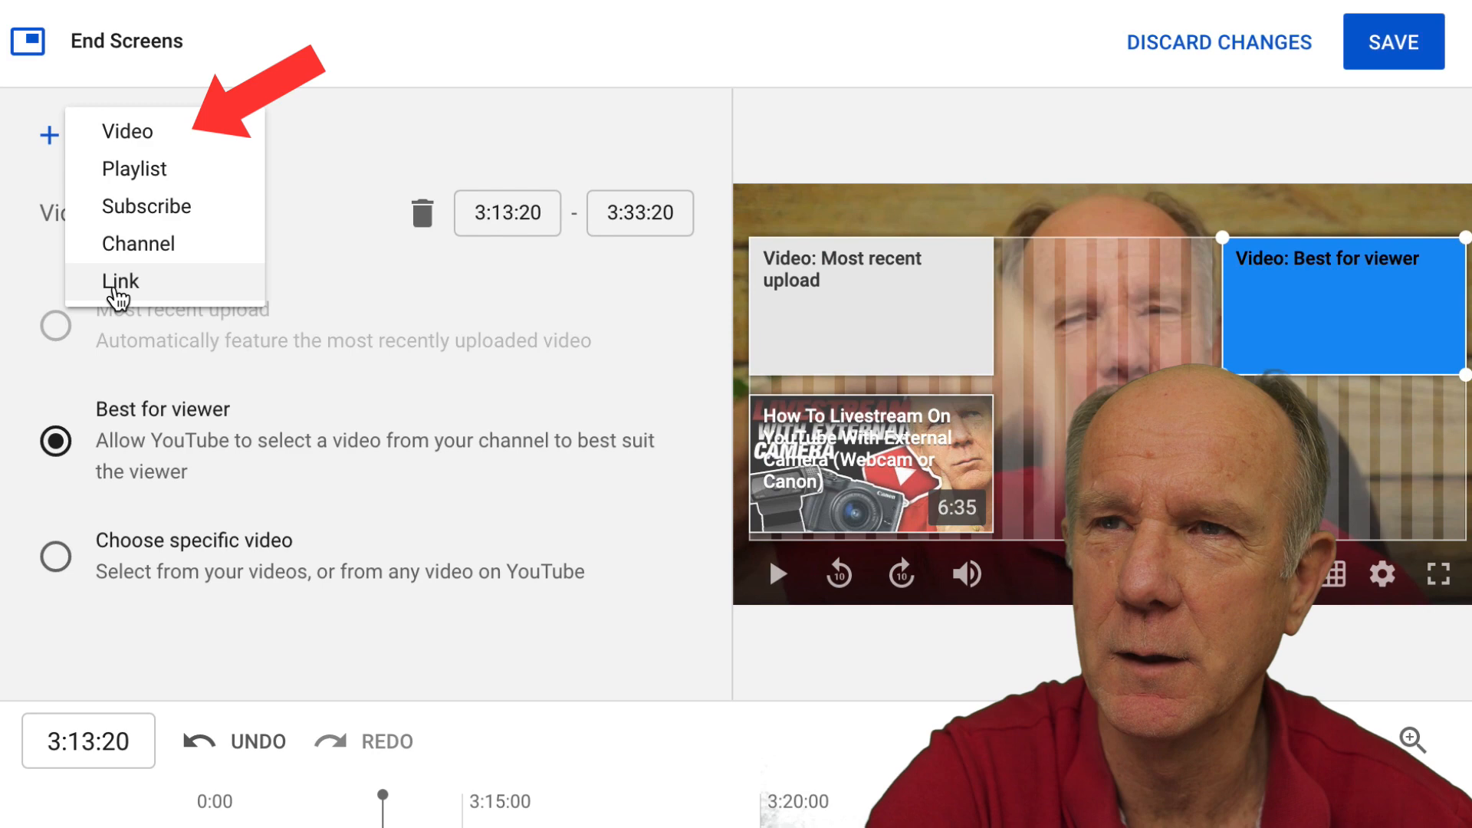
left_click(147, 205)
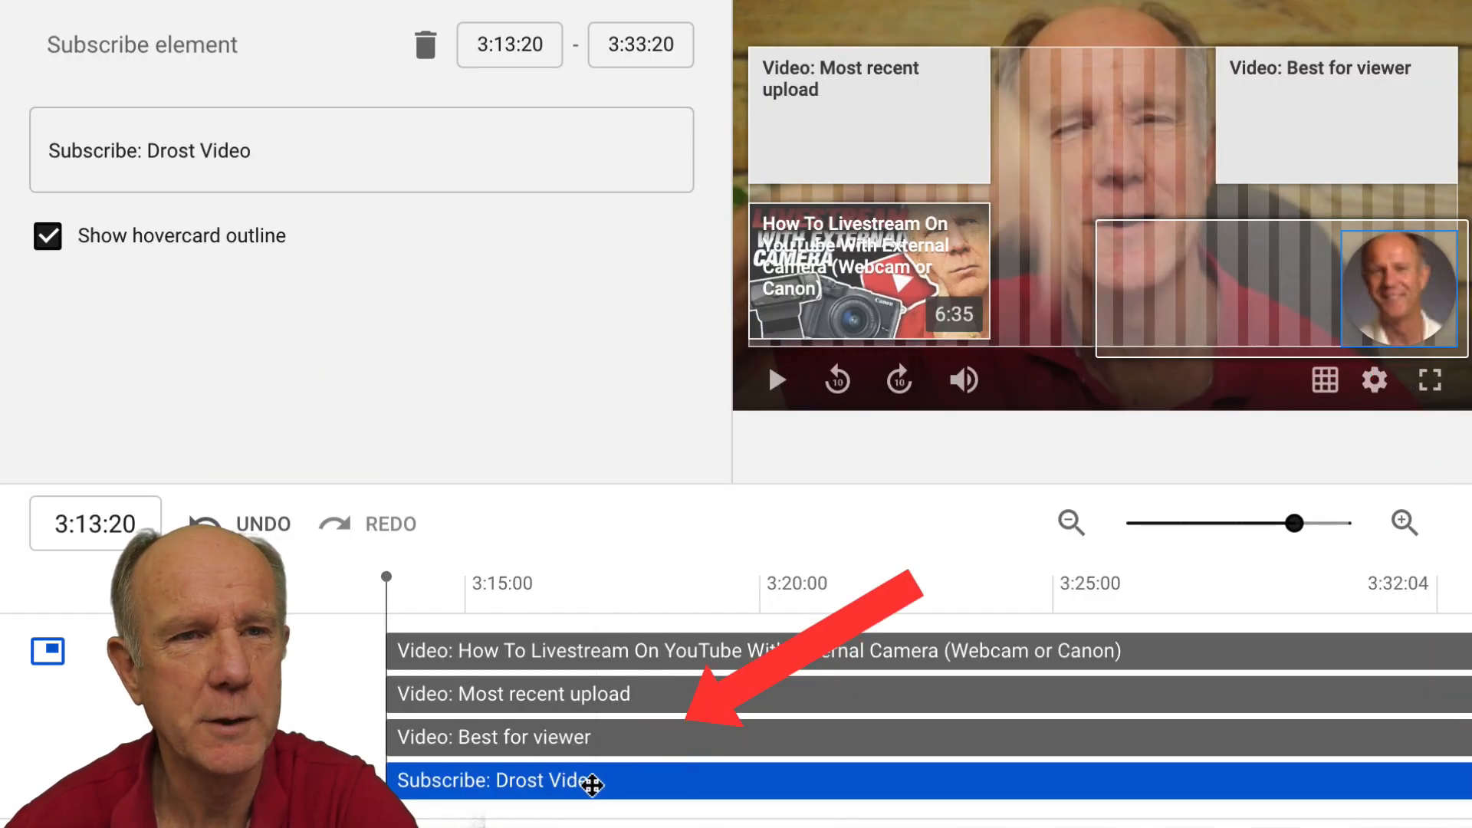
Delete the extra Best for viewer video element from the timeline.
left_click(491, 736)
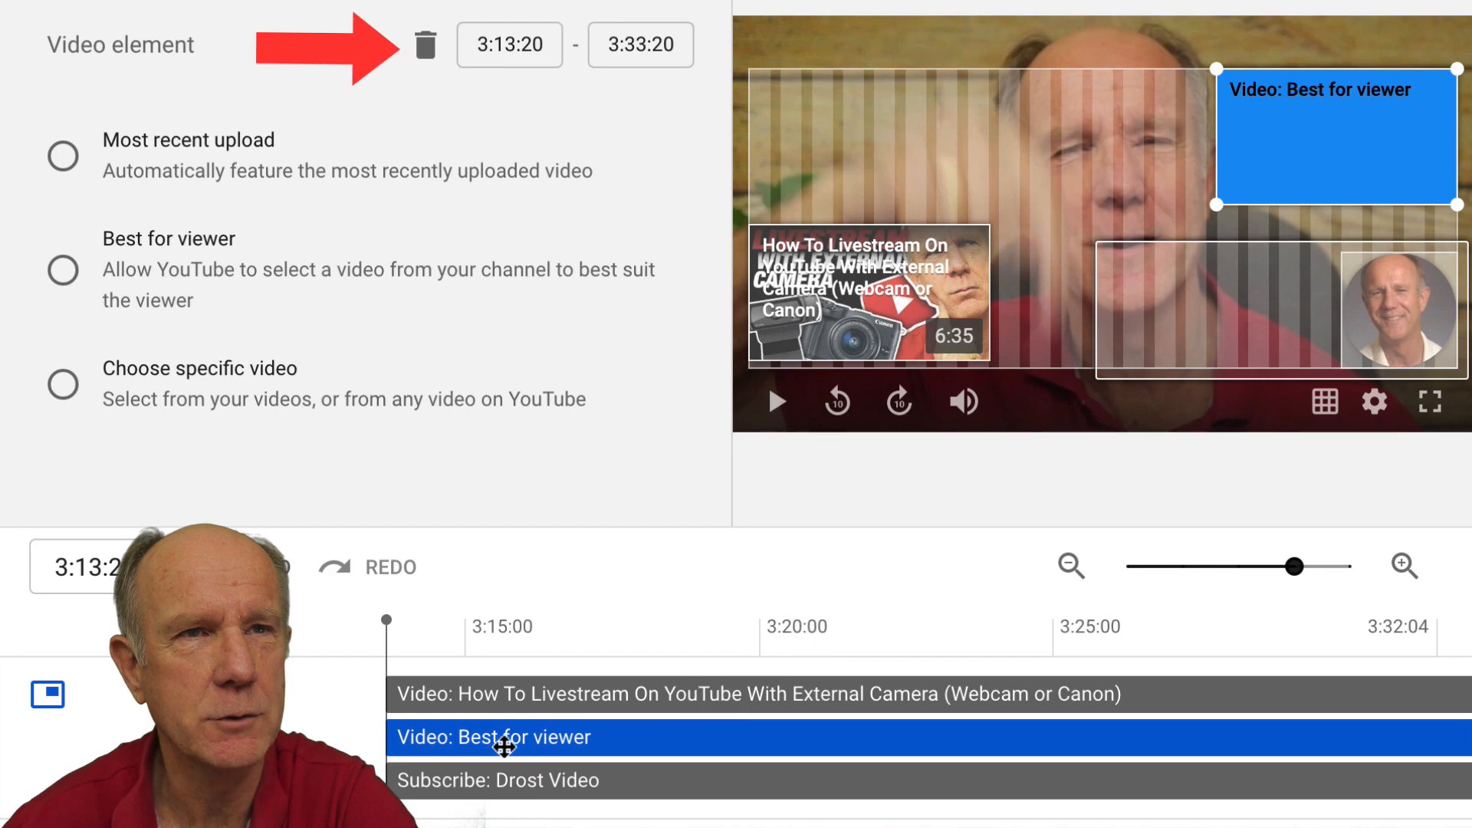
left_click(423, 43)
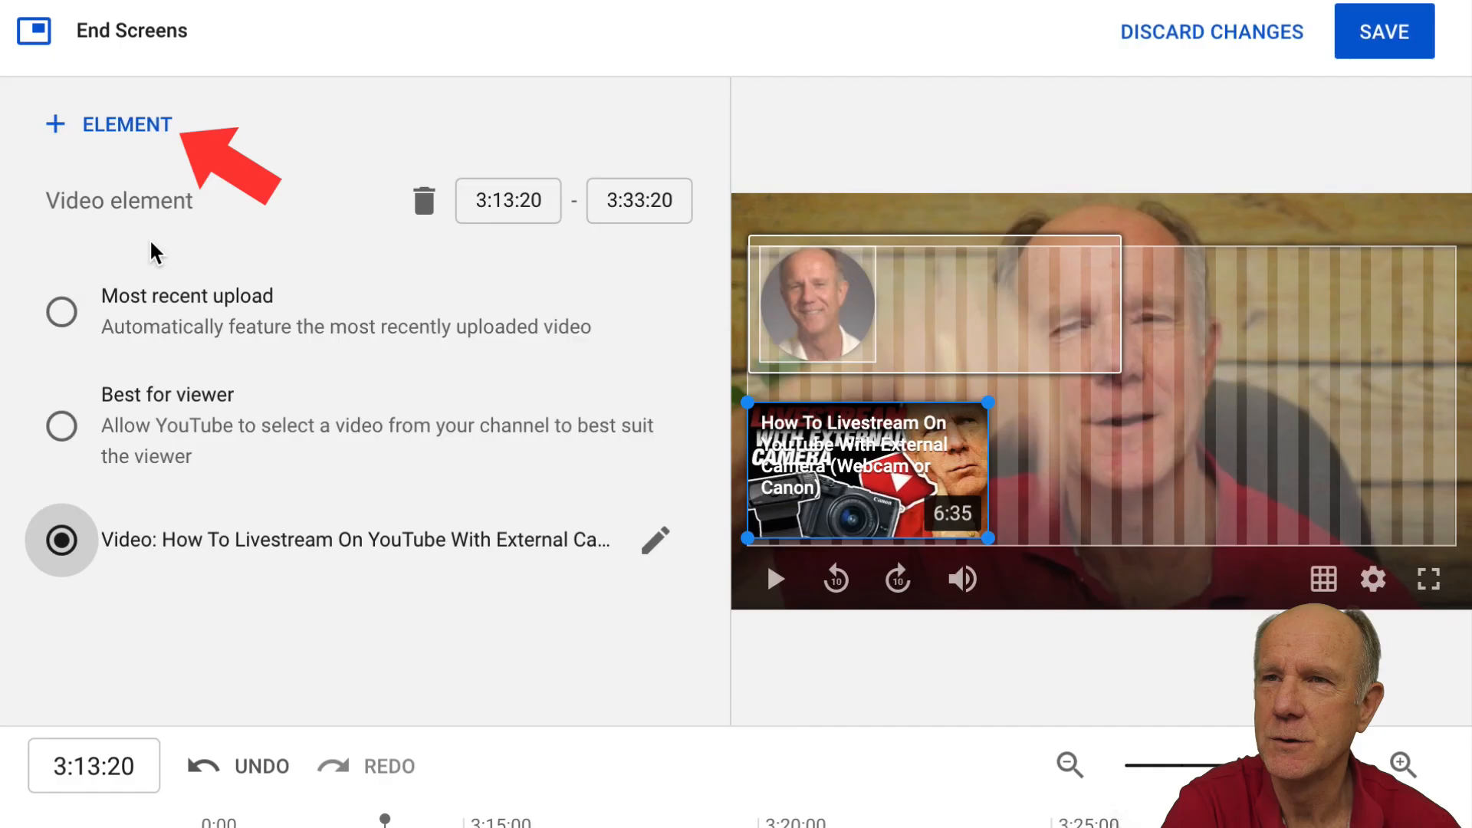
Add a Playlist element, bringing up the Choose specific playlist chooser.
left_click(126, 124)
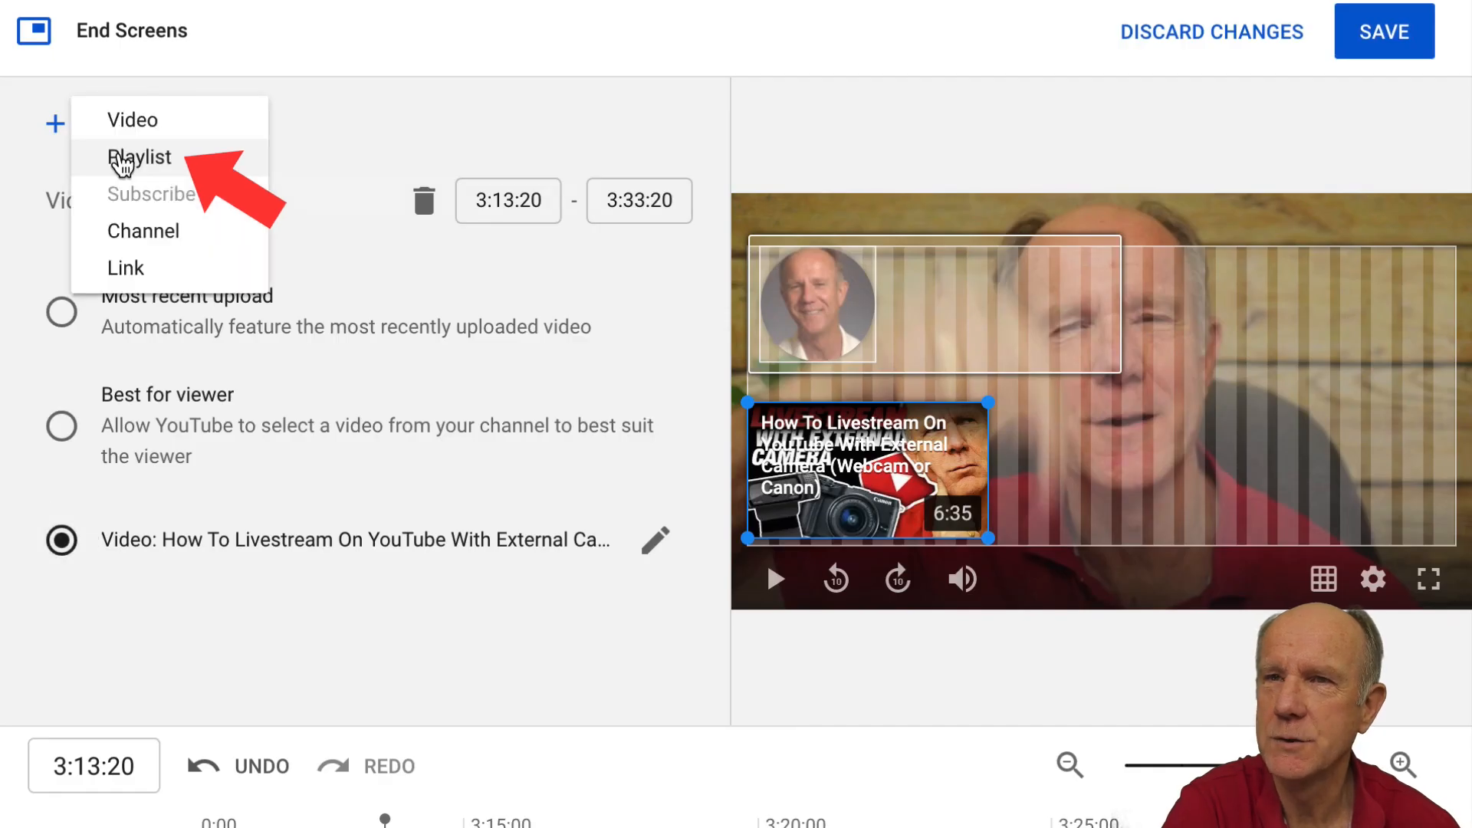
left_click(138, 157)
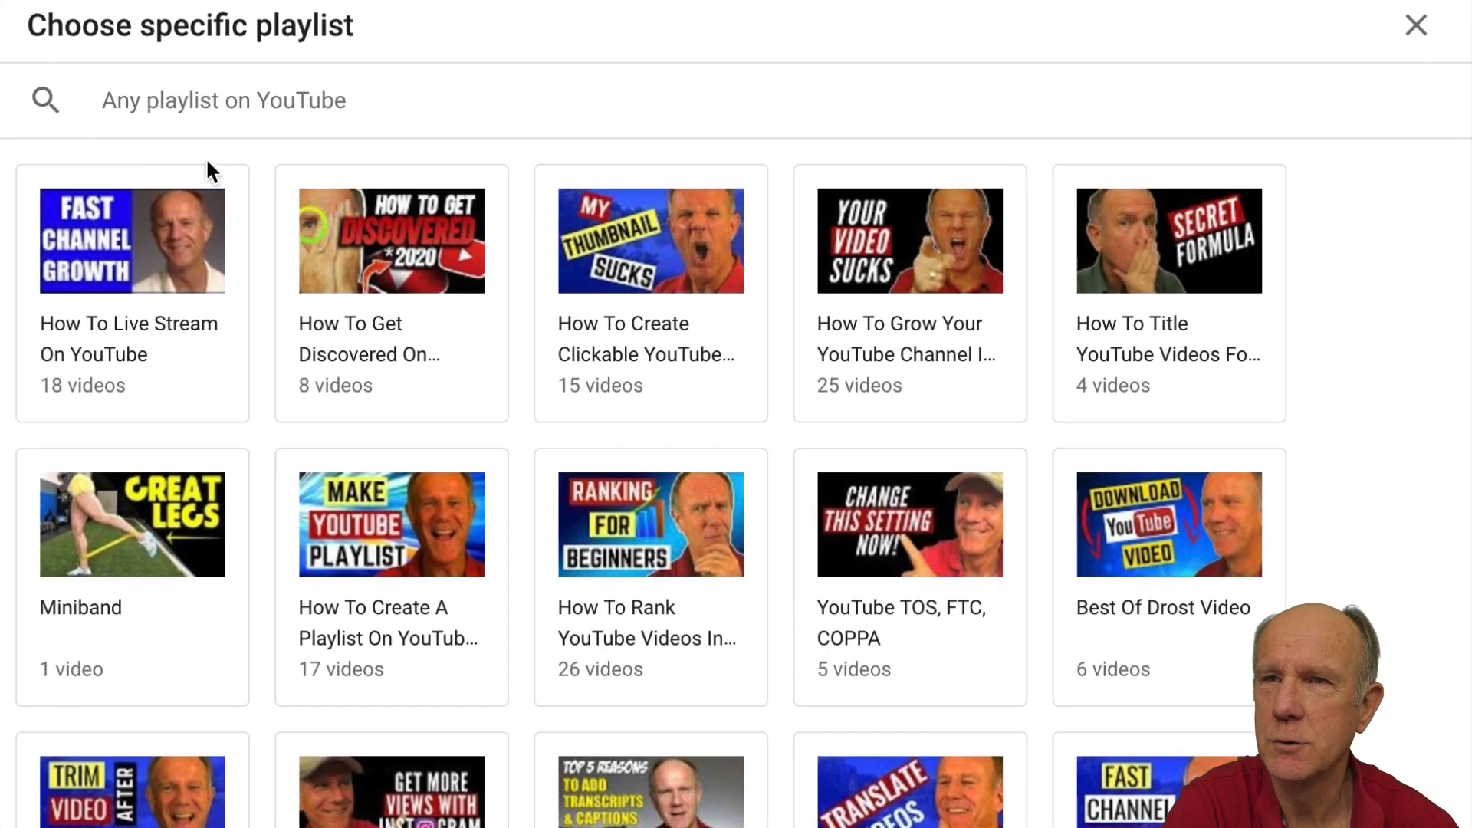
left_click(391, 242)
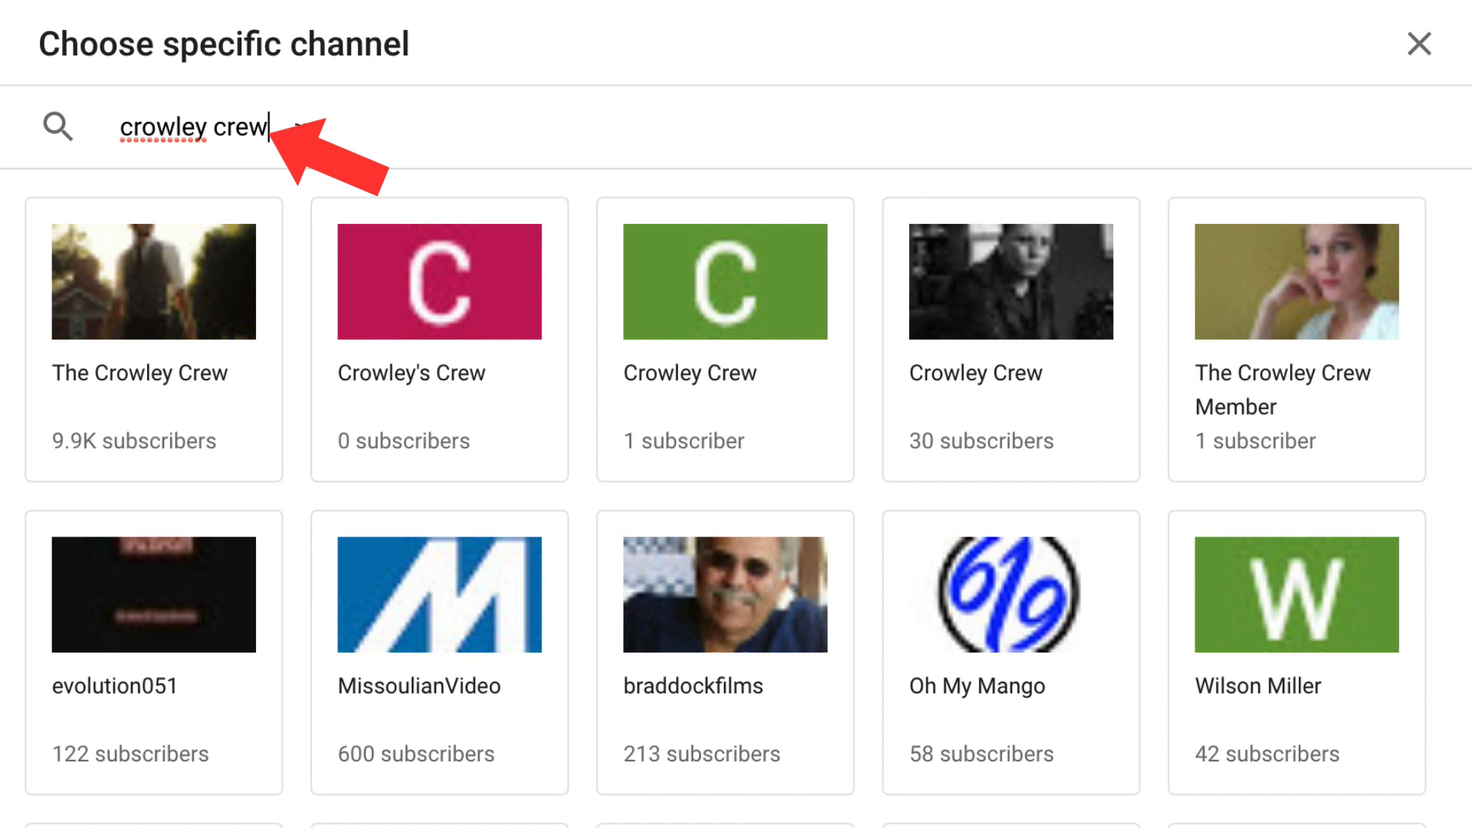
left_click(150, 304)
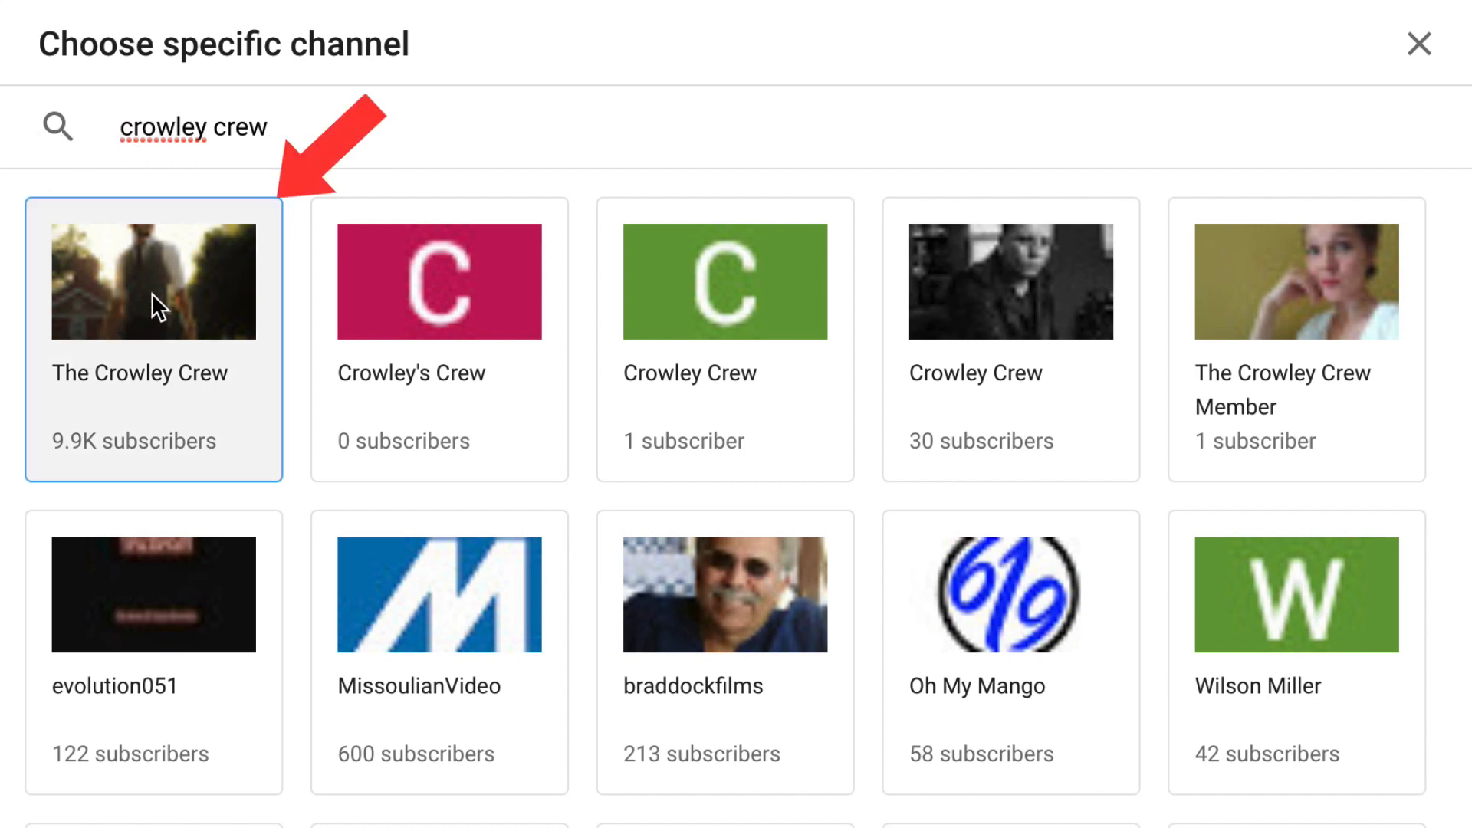
left_click(153, 304)
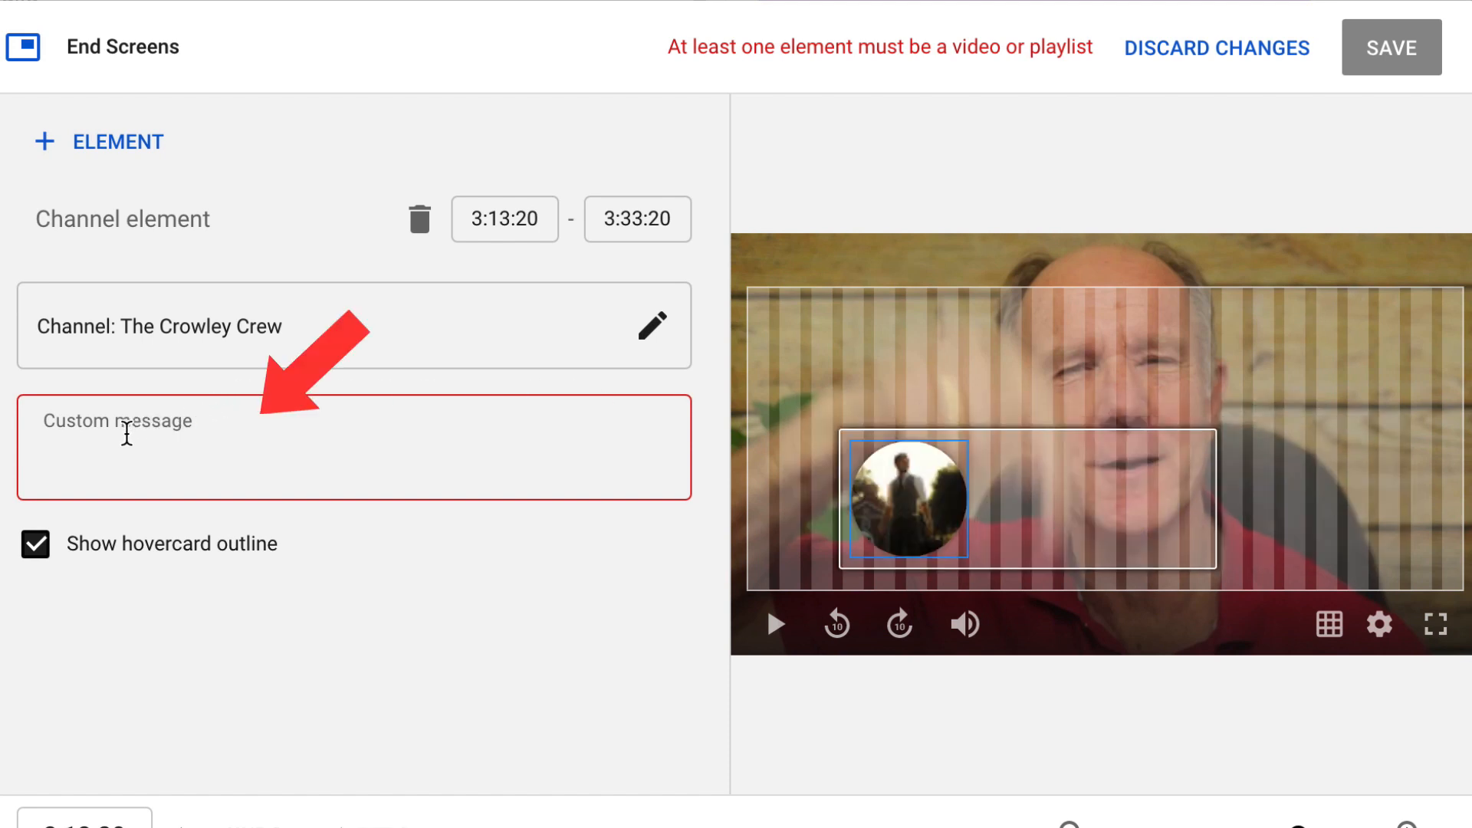
left_click(104, 141)
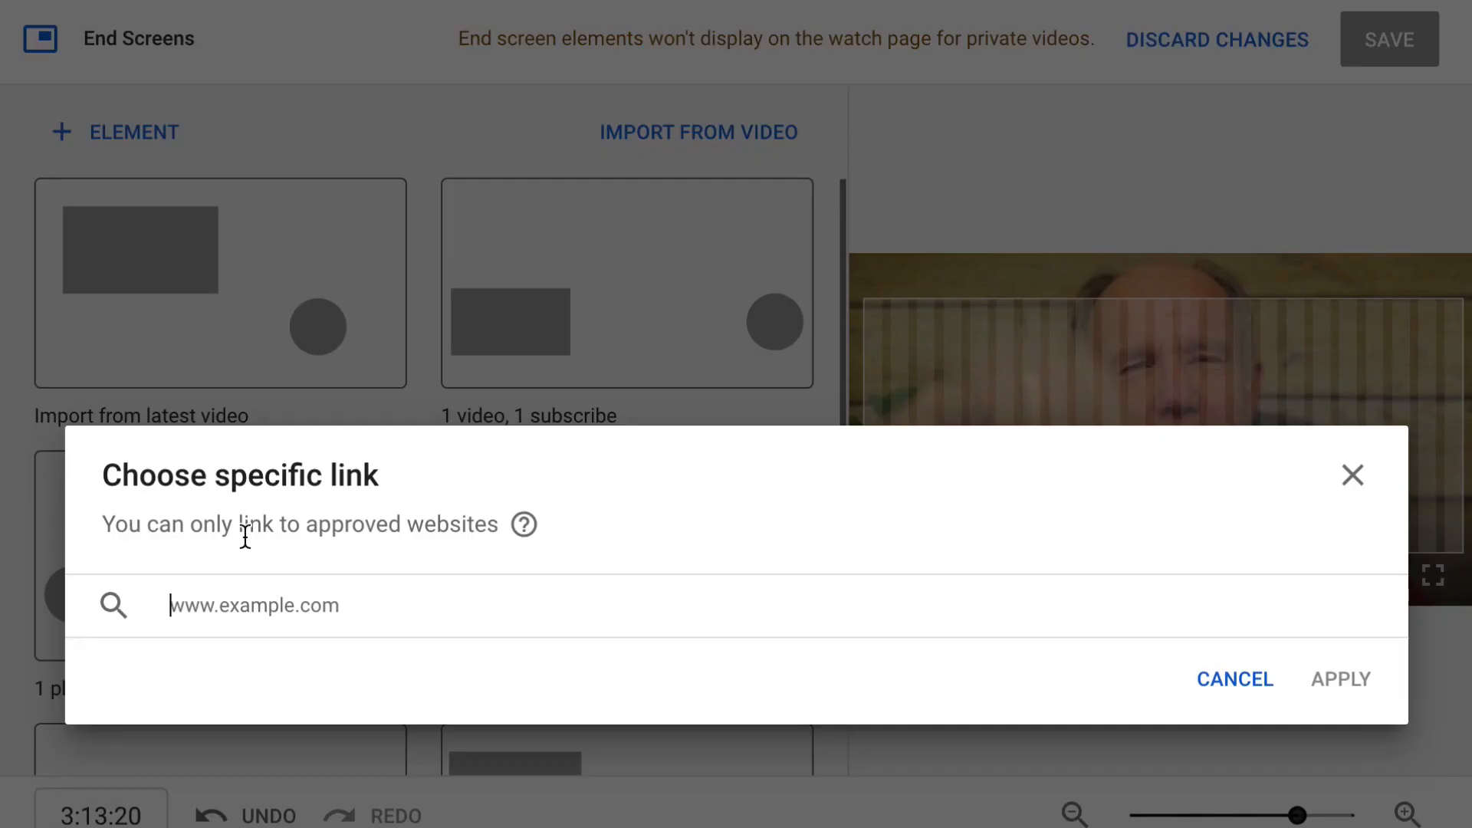
mouse_move(249, 604)
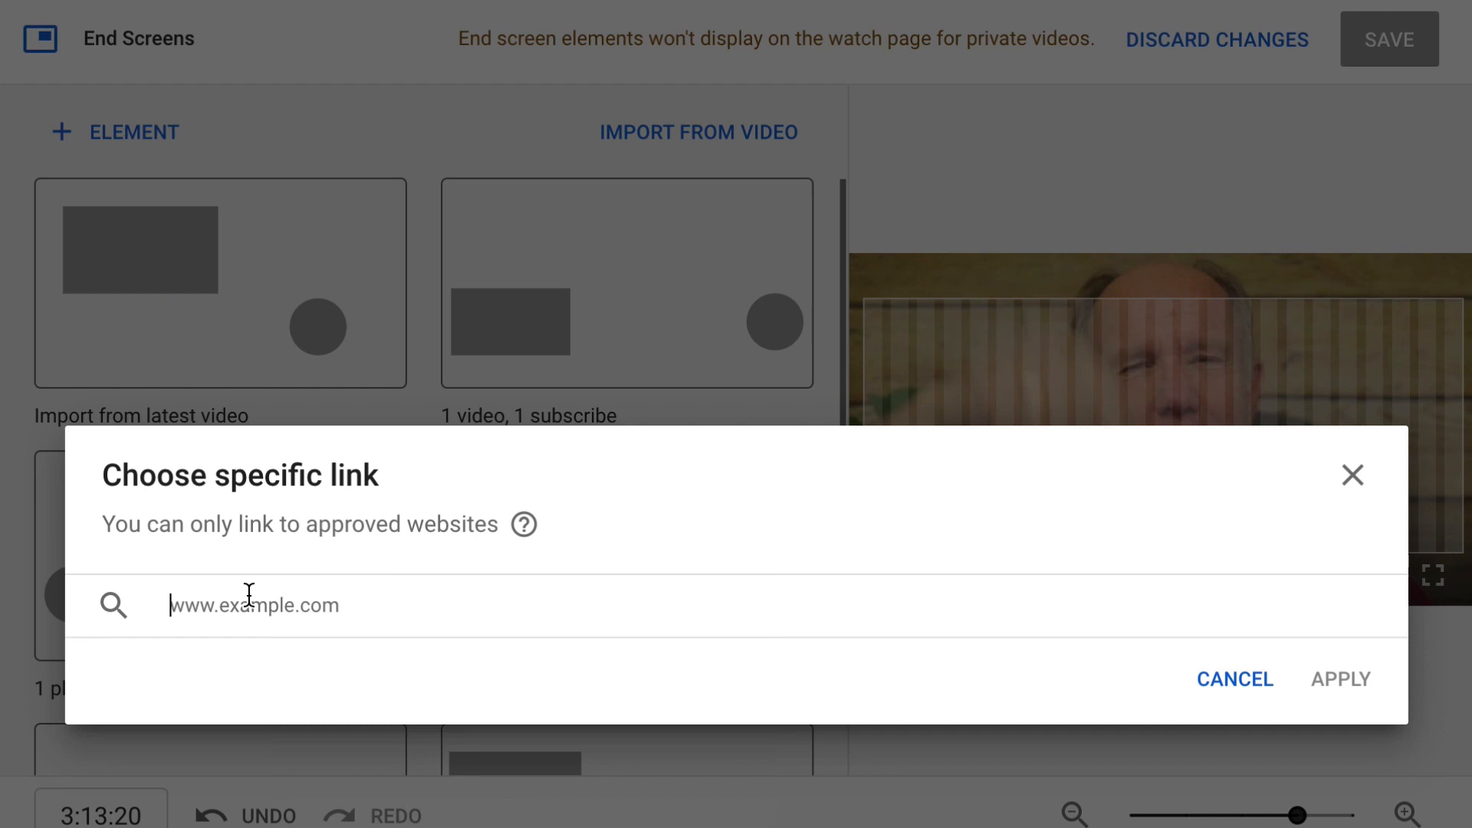
type("http://www.tubebootcamp.com")
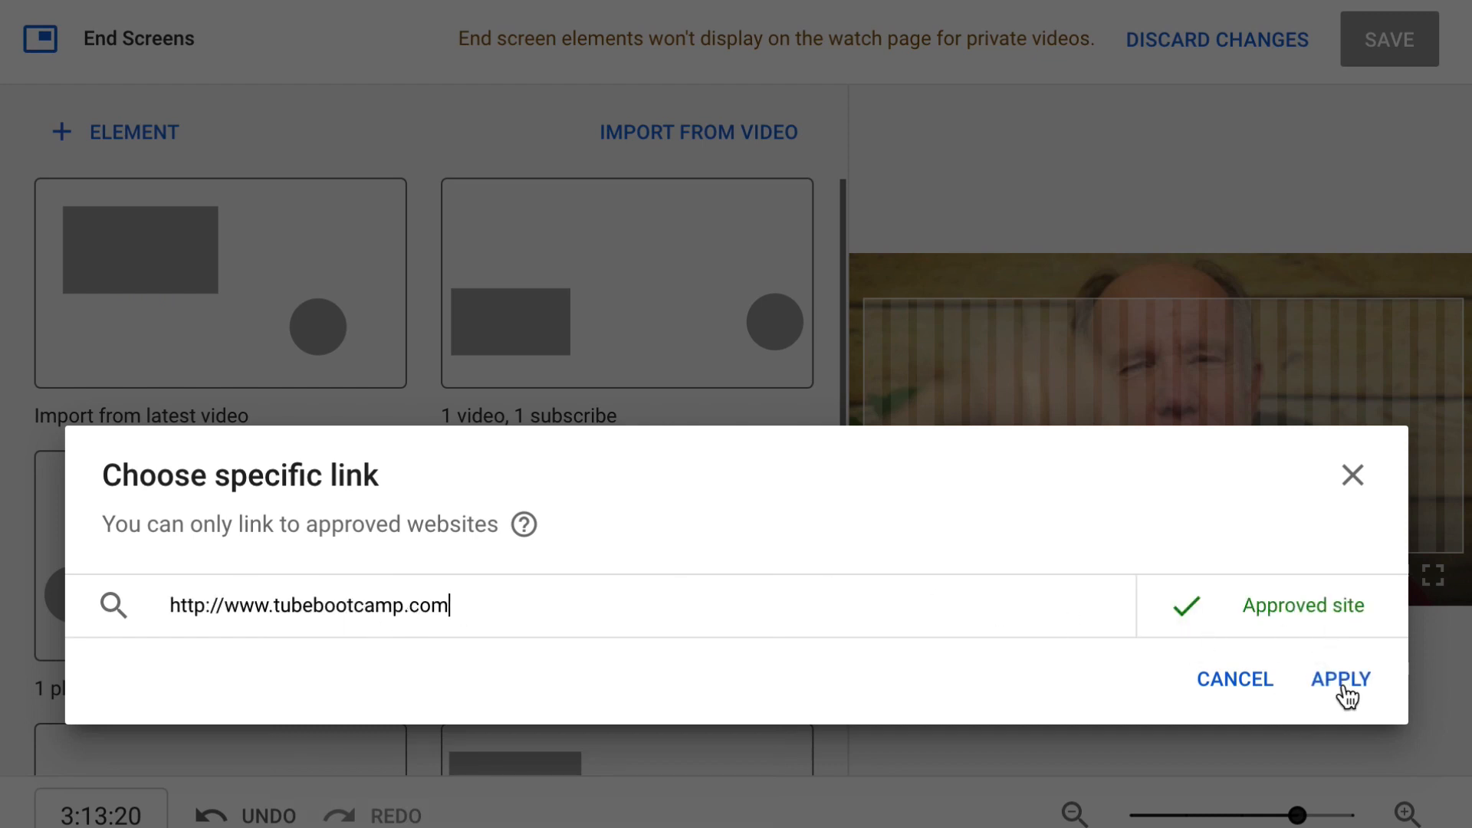
left_click(1340, 679)
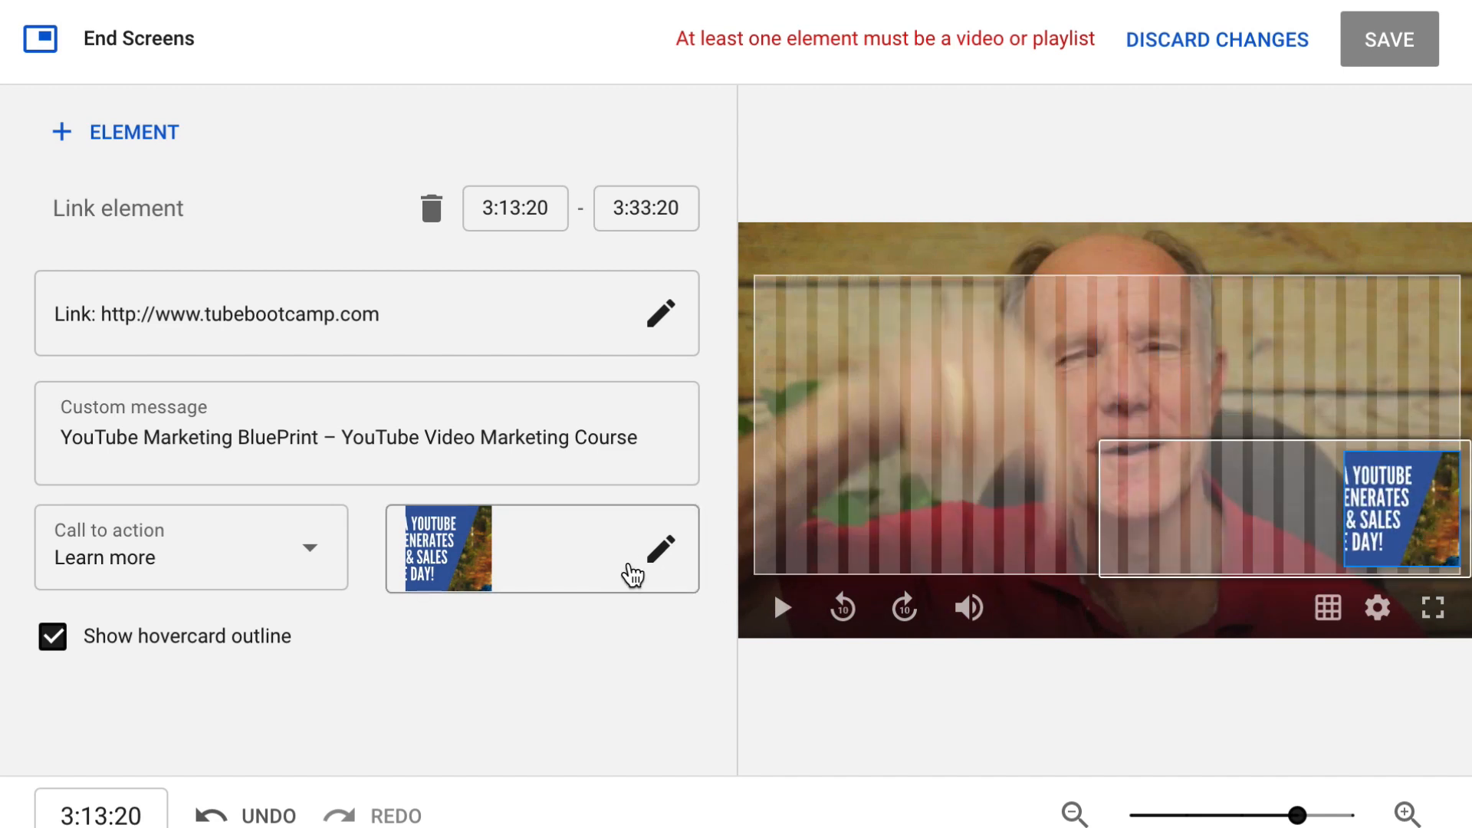
Give the link element the 2 billion YouTube infographic image and a Download call to action.
left_click(659, 546)
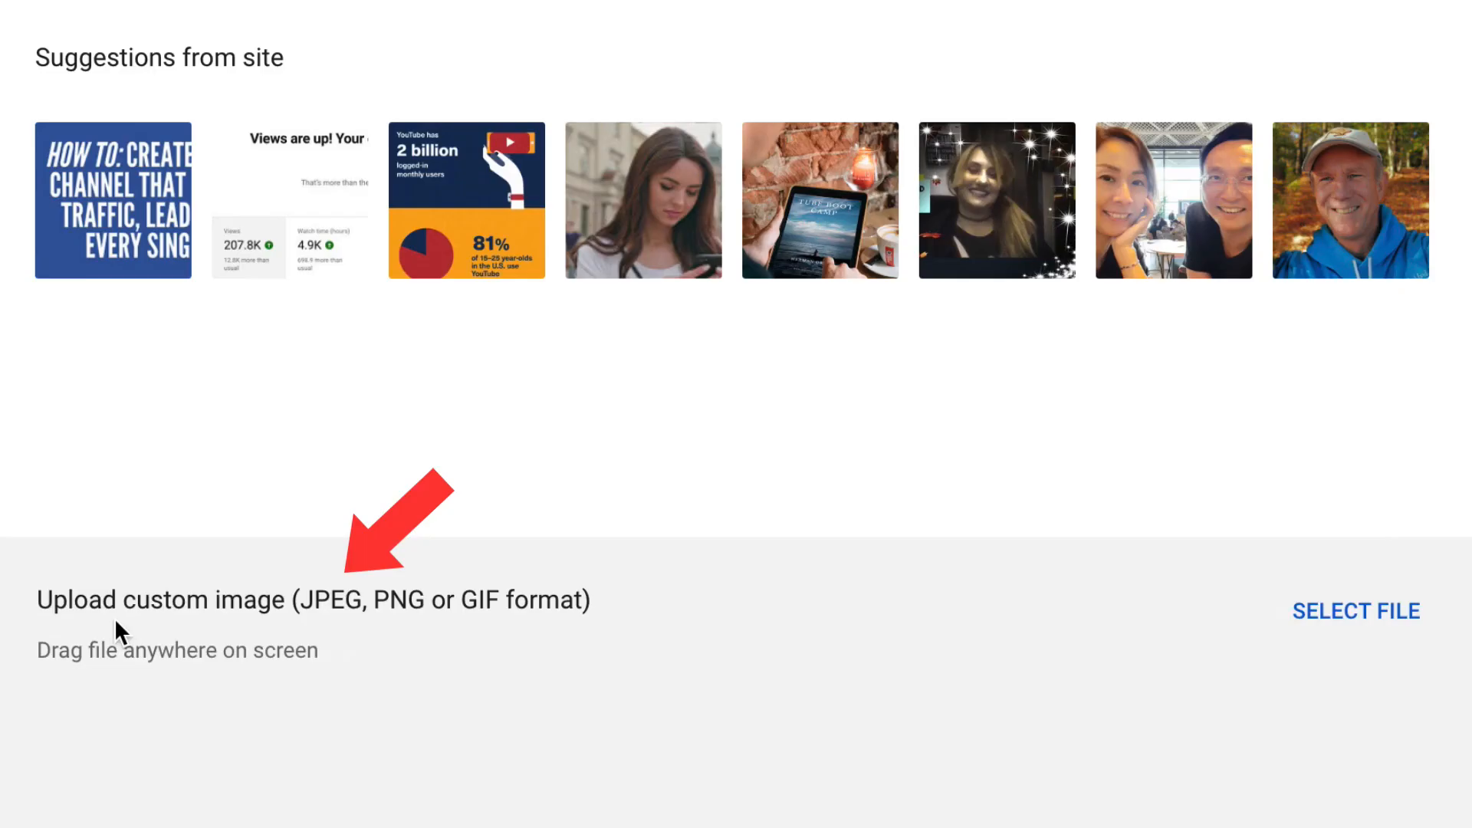
mouse_move(141, 634)
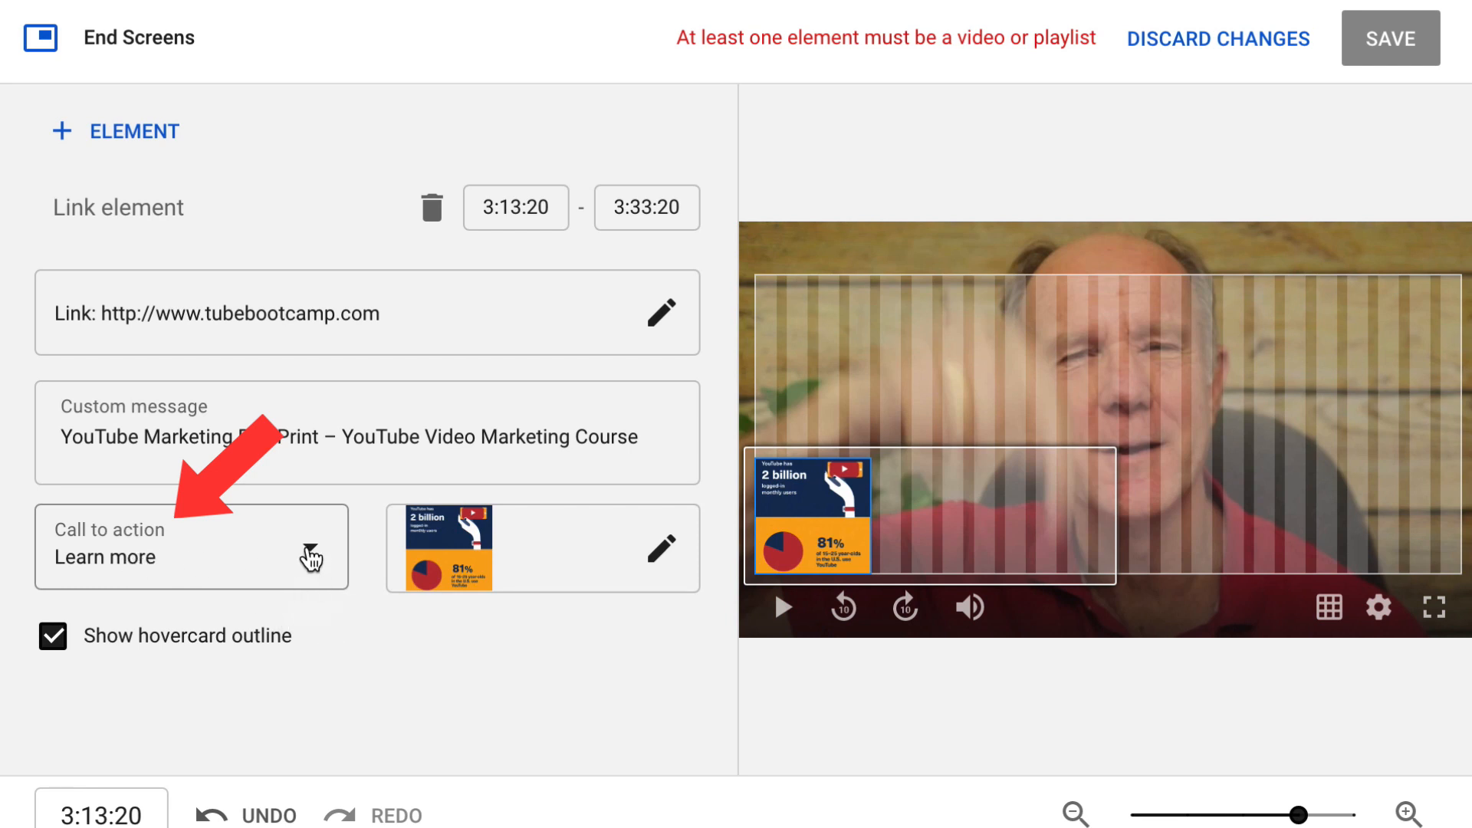
left_click(192, 547)
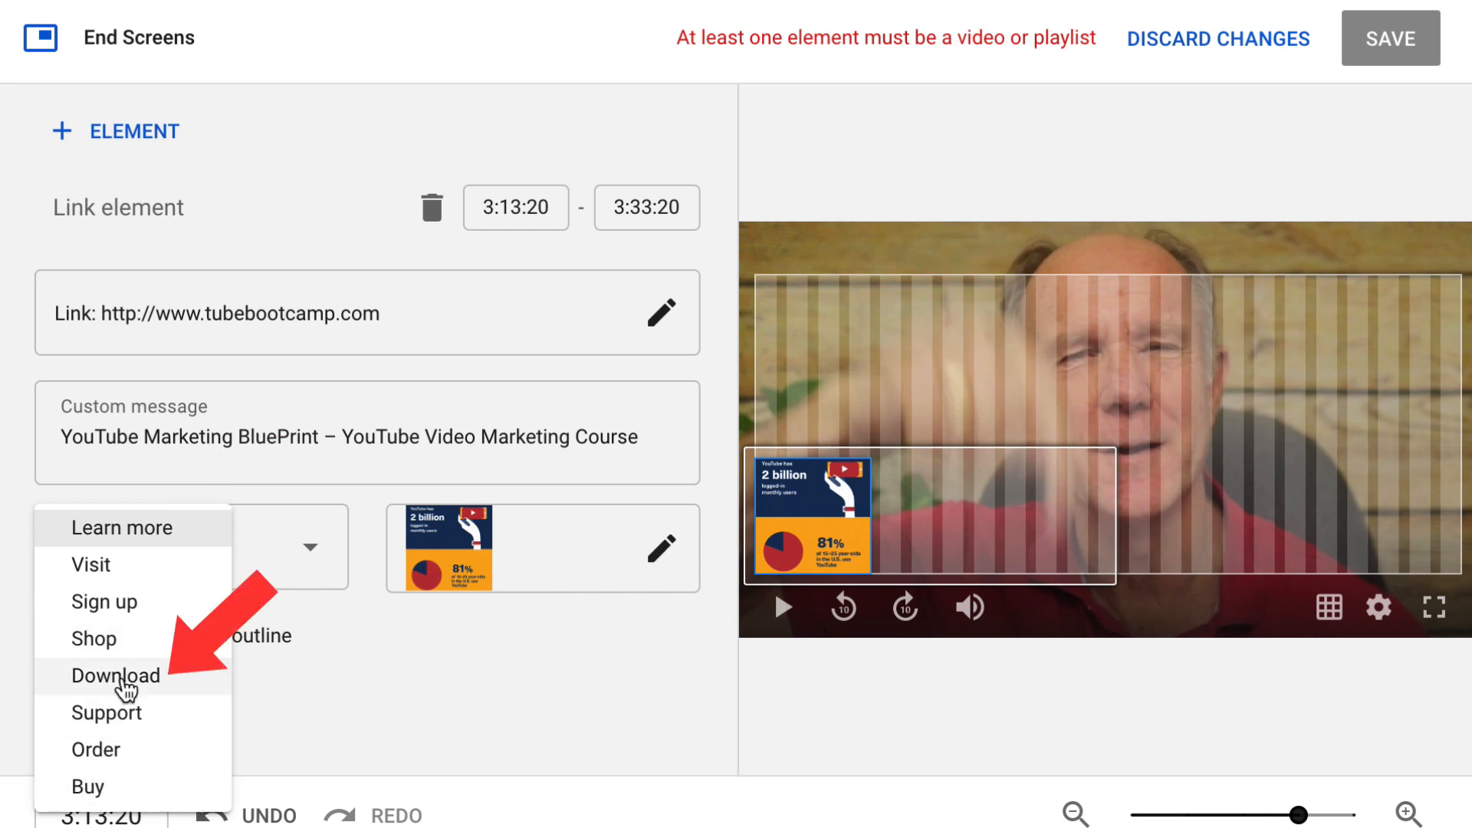
left_click(115, 675)
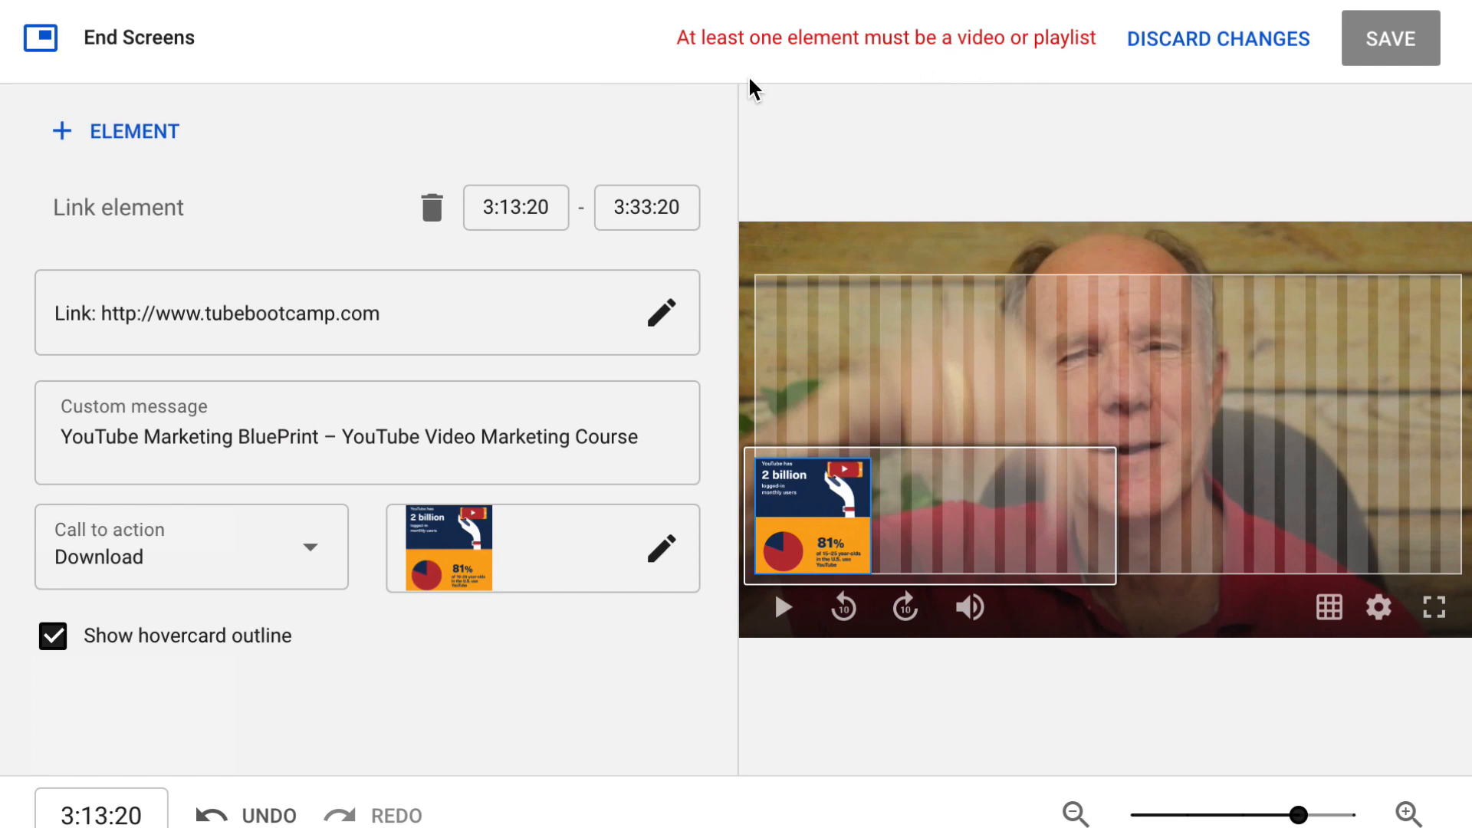
mouse_move(90, 151)
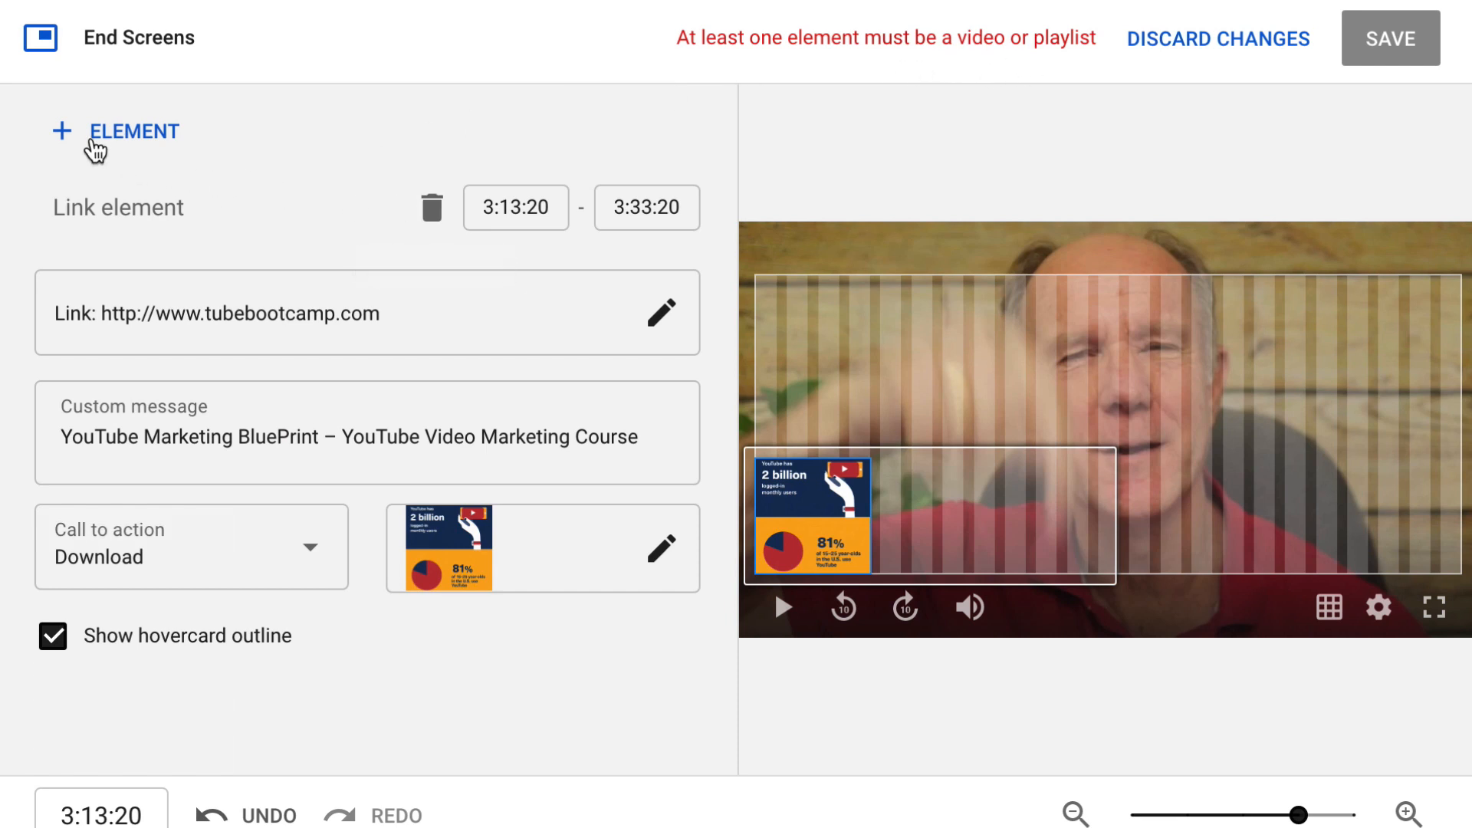
Add a video element featuring How To Start A YouTube Channel For Beginners 2020.
left_click(68, 318)
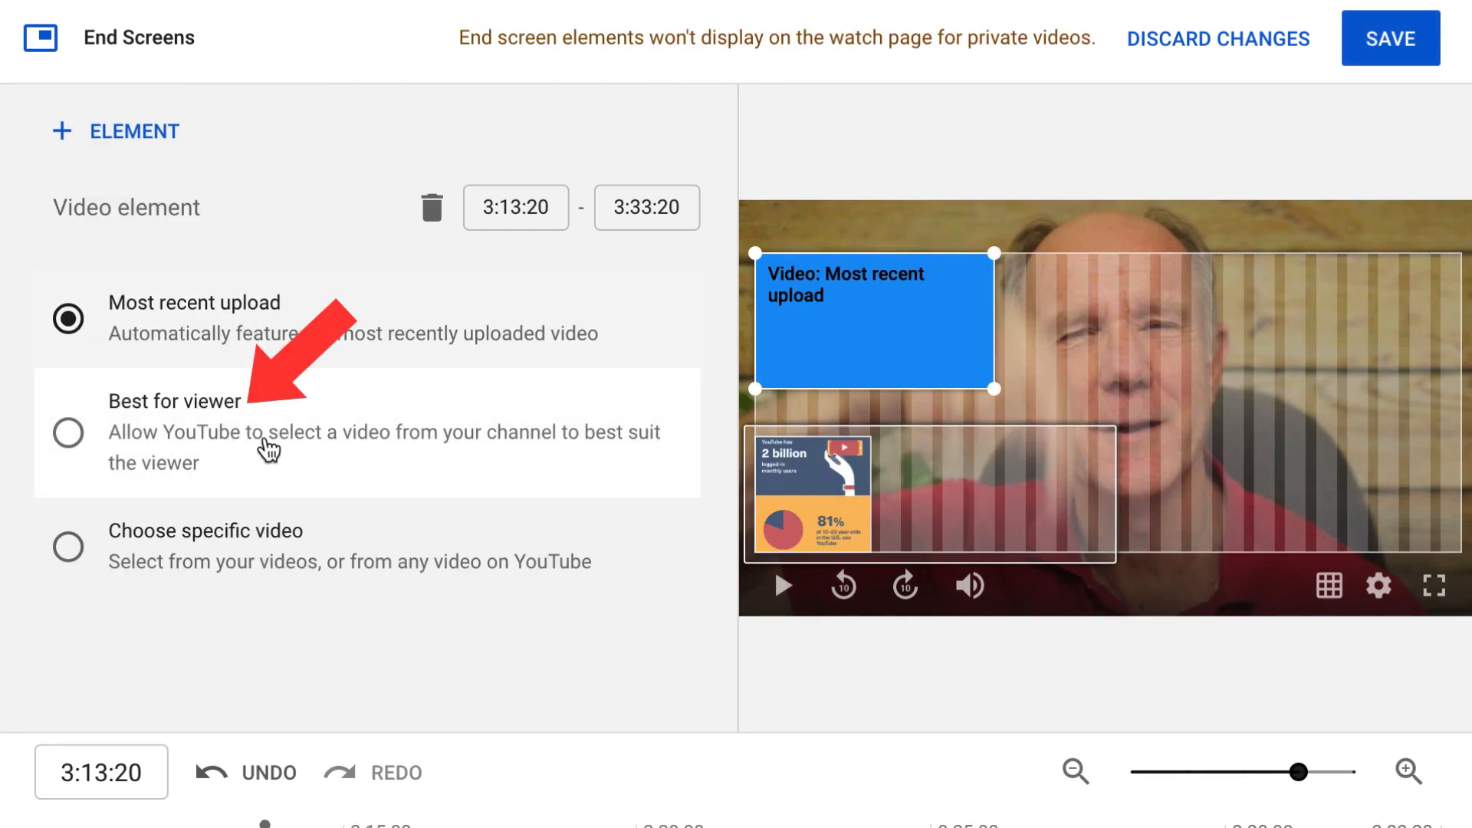
mouse_move(196, 475)
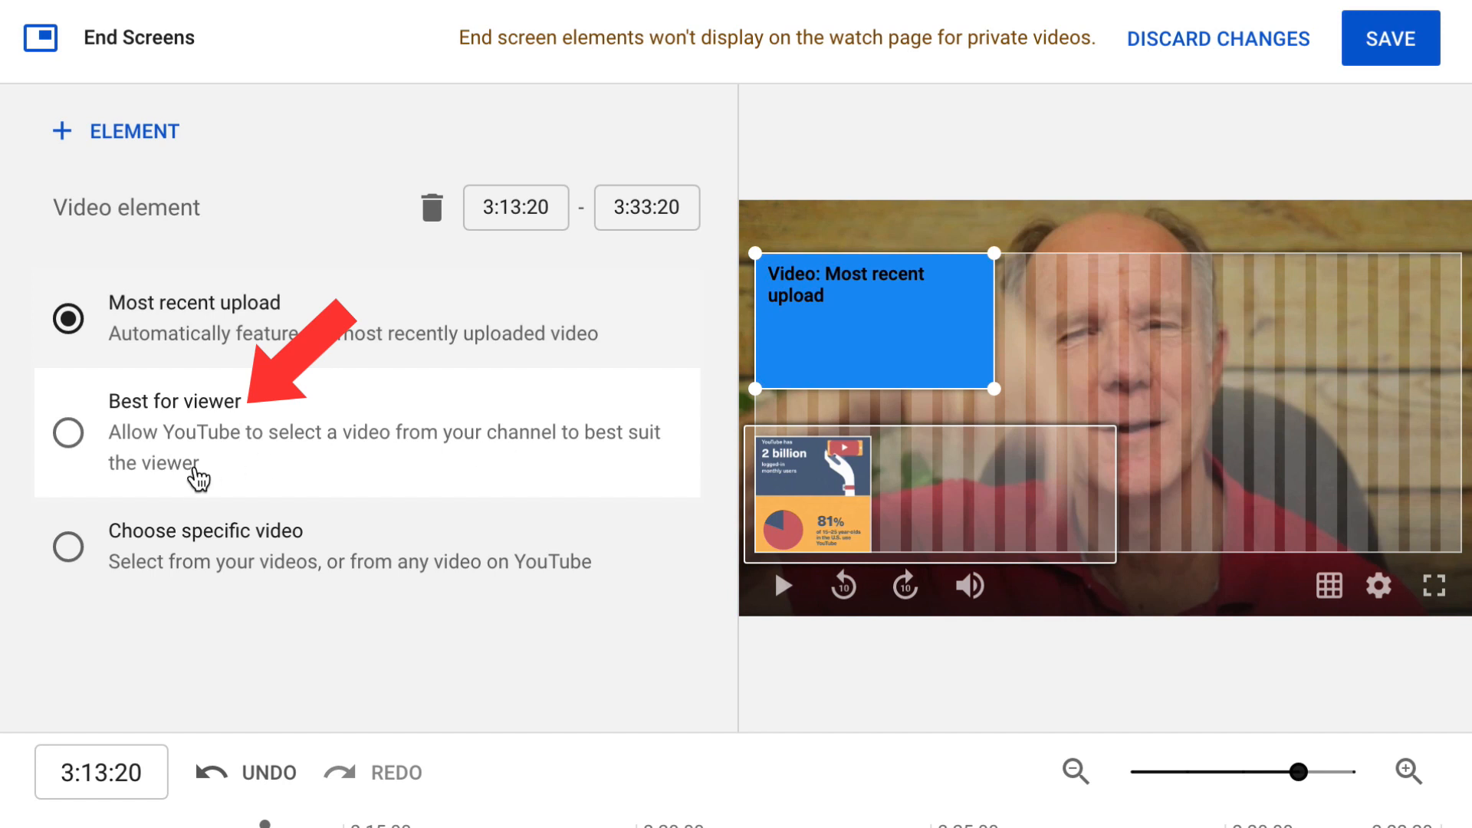
mouse_move(67, 543)
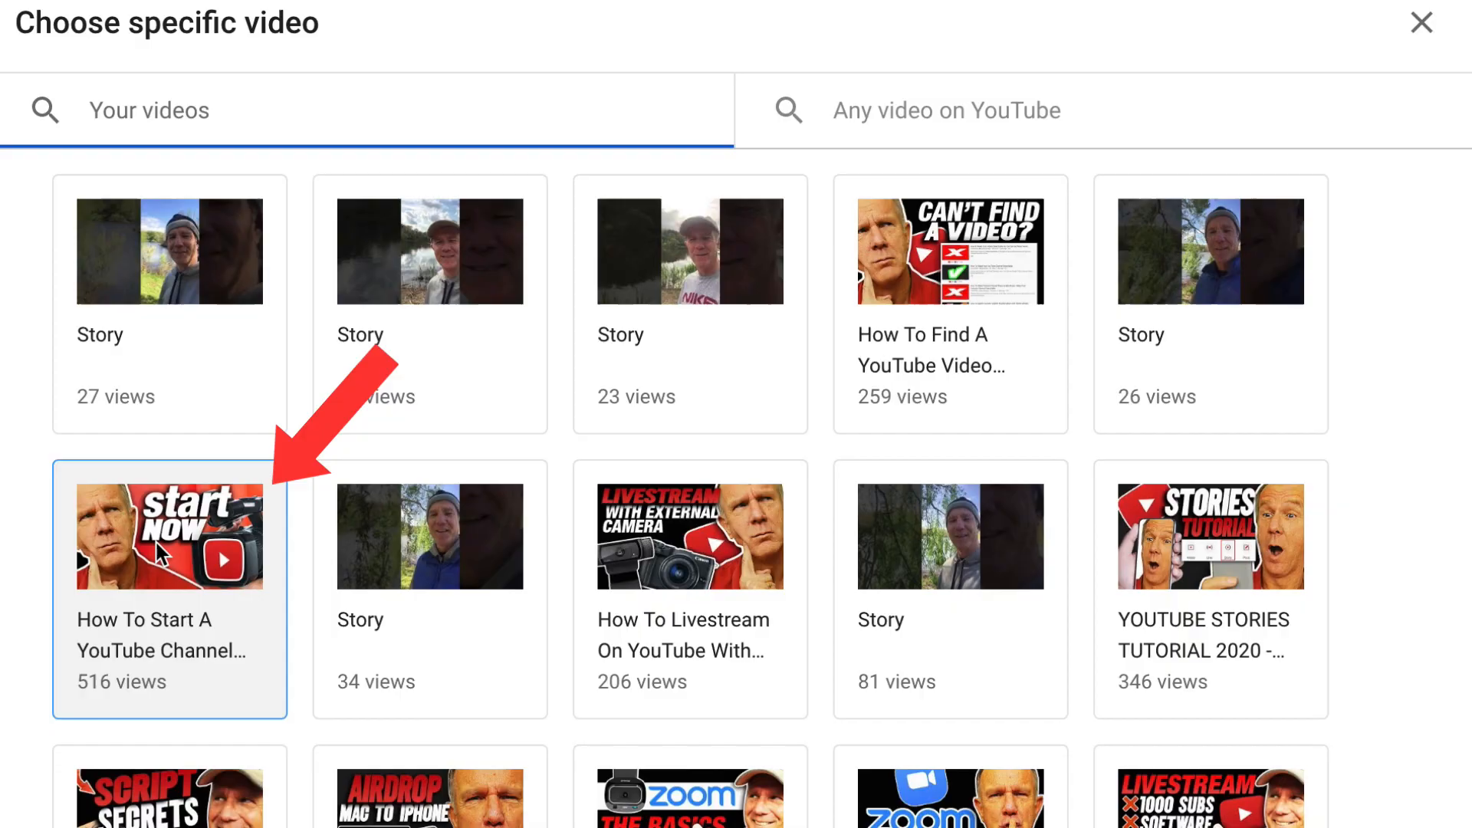
left_click(169, 537)
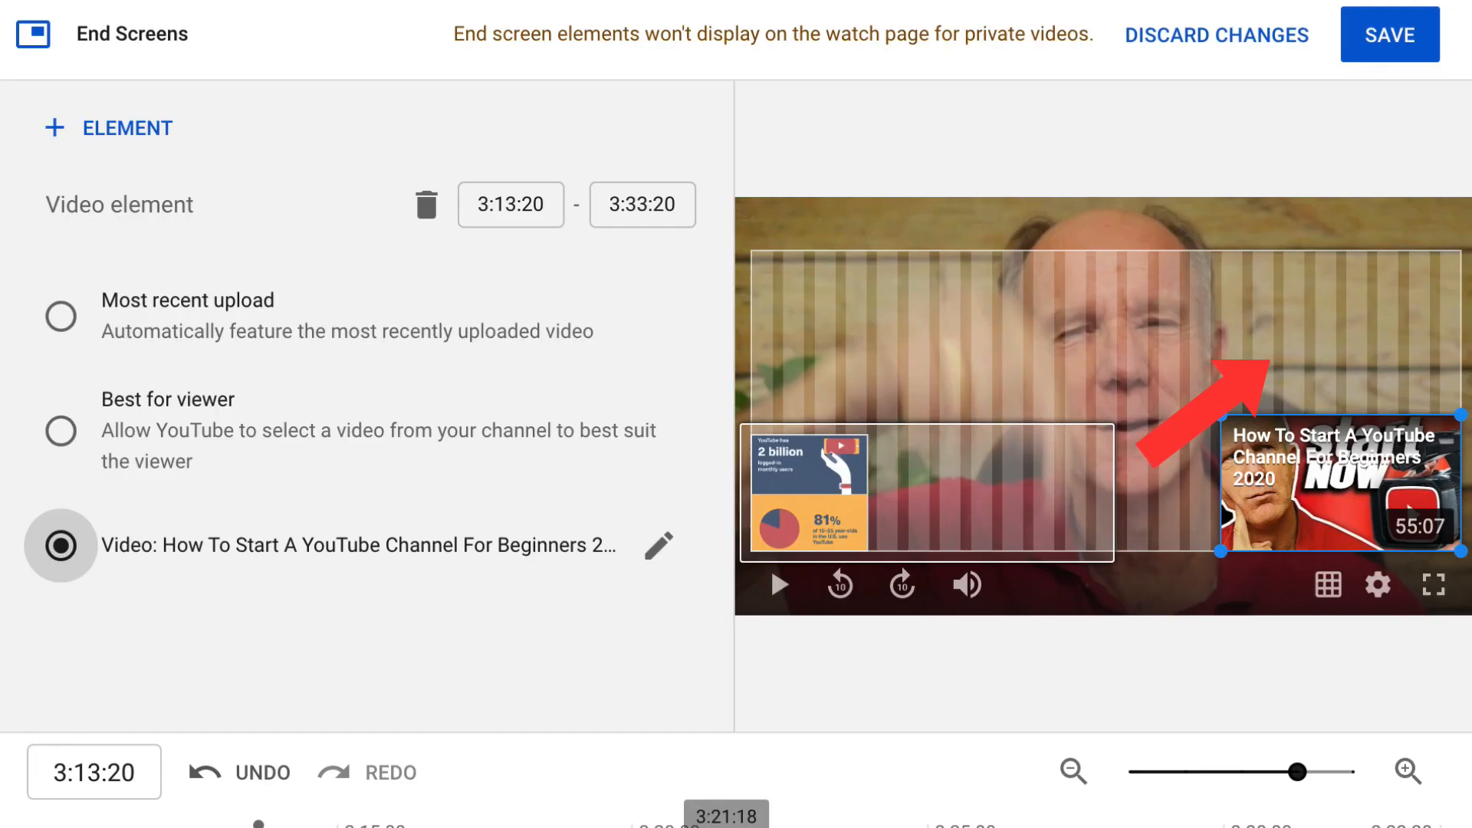
scroll("down", 3)
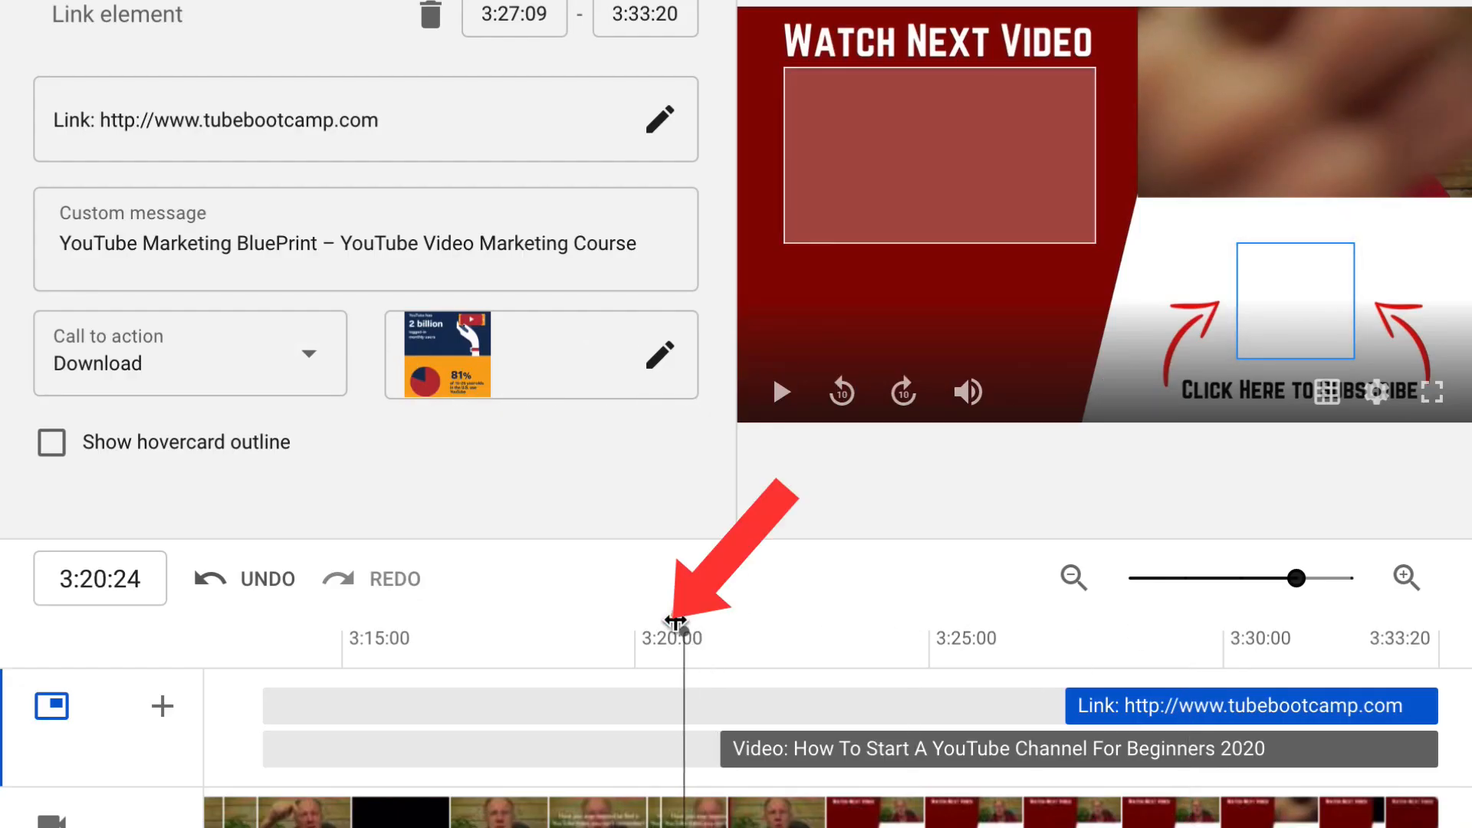
Set the preview time to around 3:20 for the subscribe and playlist elements.
left_click(782, 392)
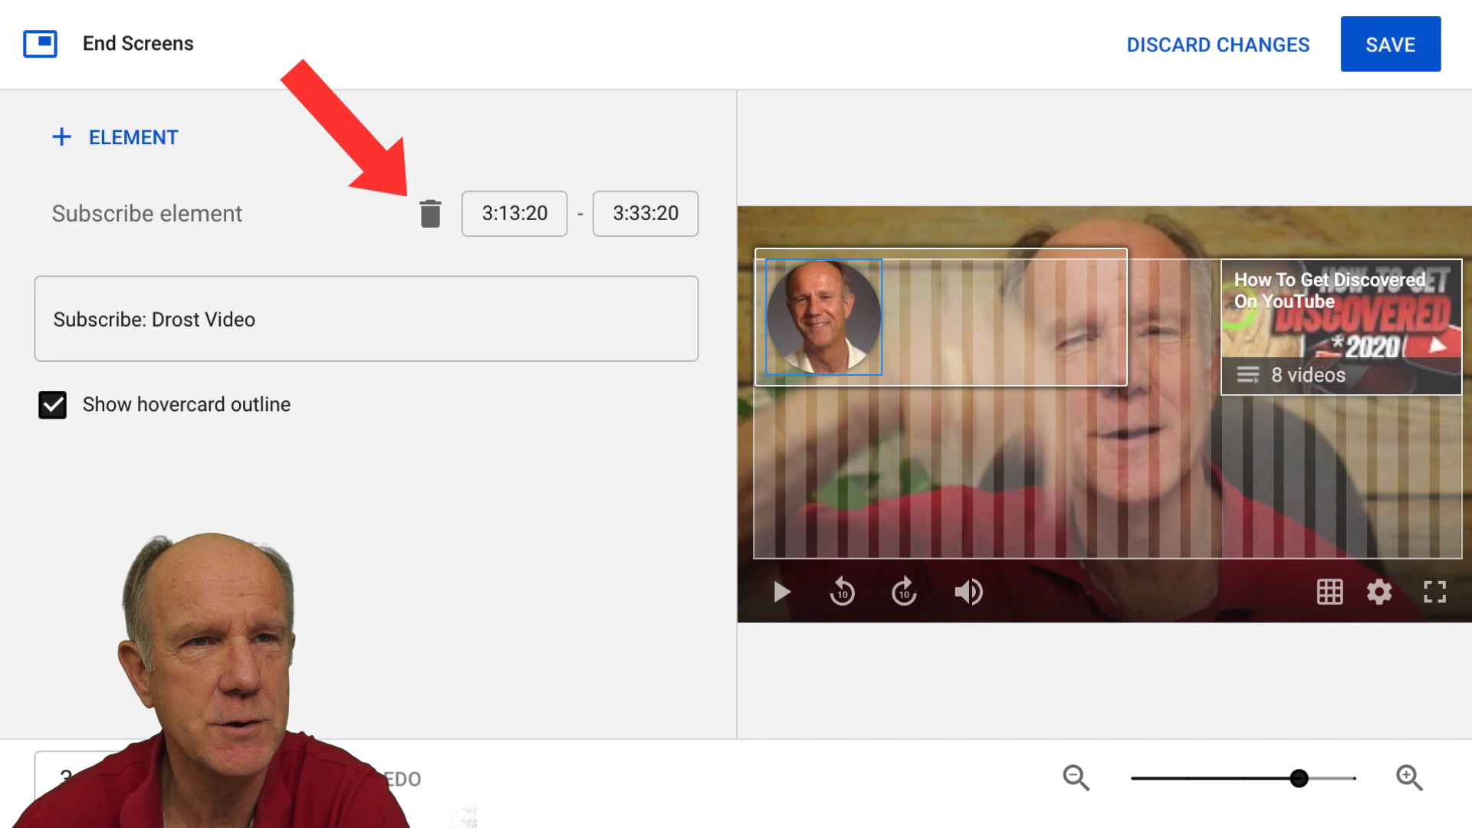
Delay the subscribe element's start to 3:21:25 and preview the result.
scroll("down", 3)
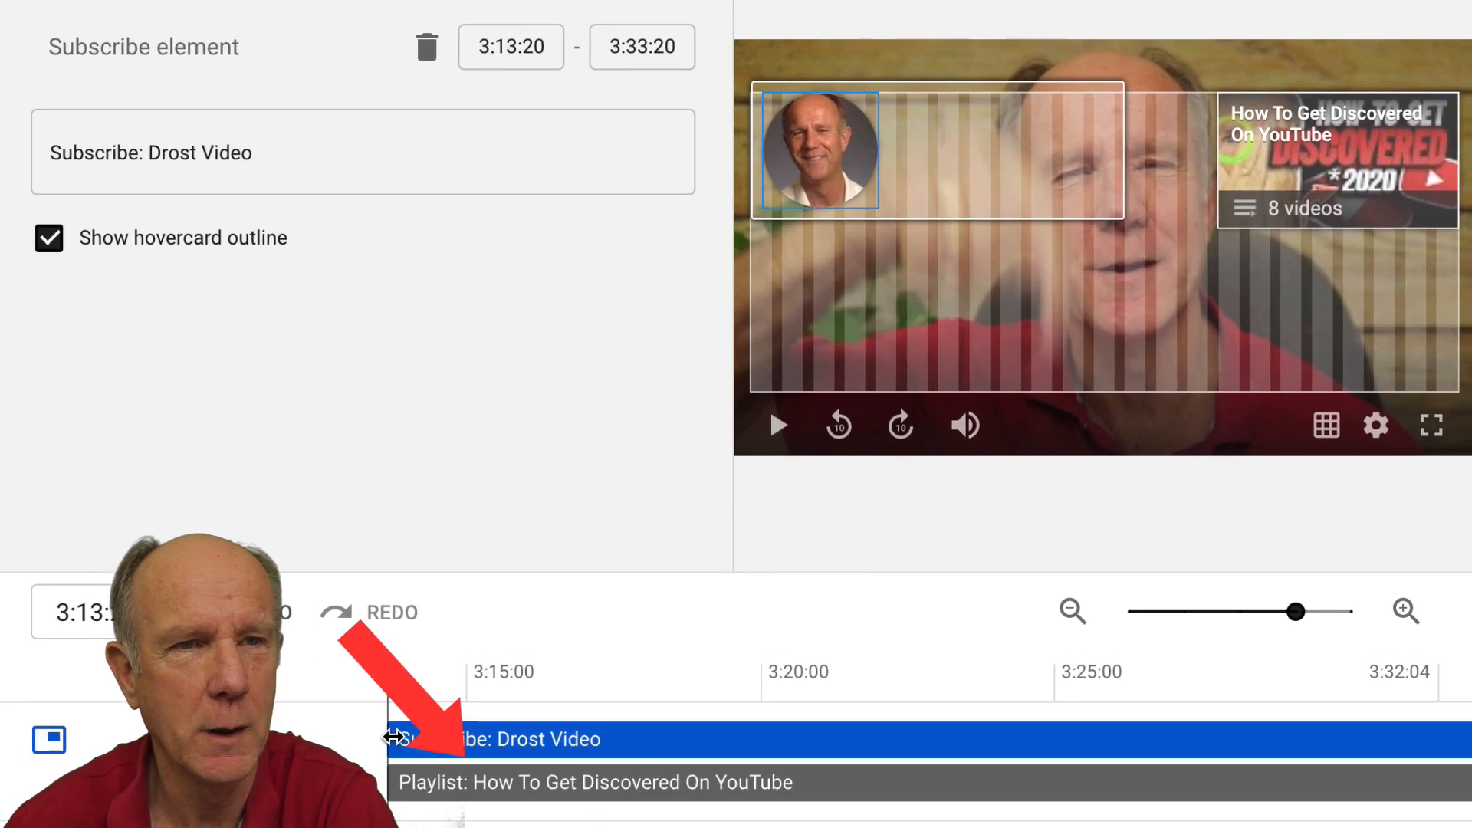
left_click_drag(394, 740, 788, 740)
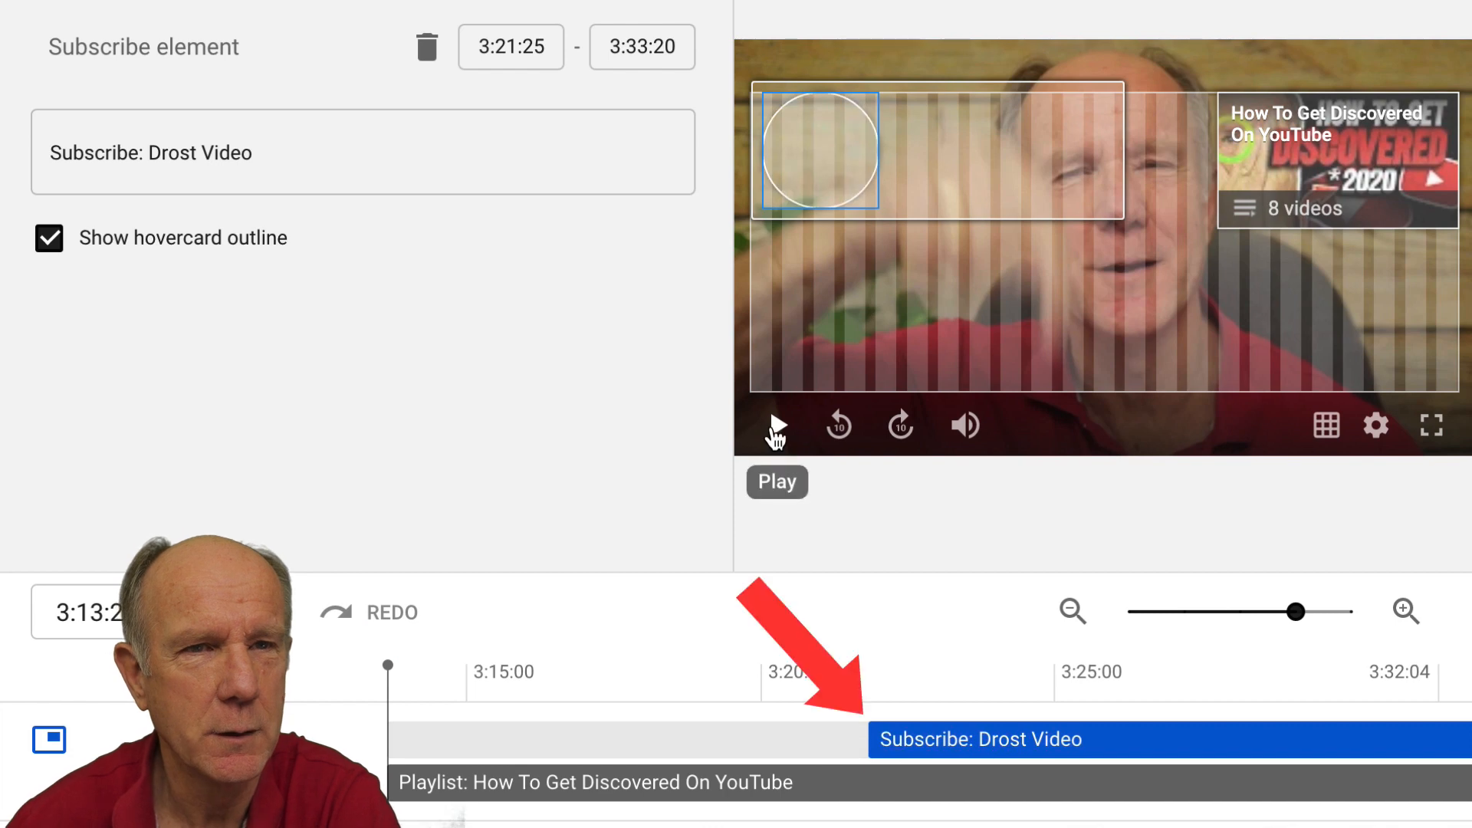
left_click(778, 425)
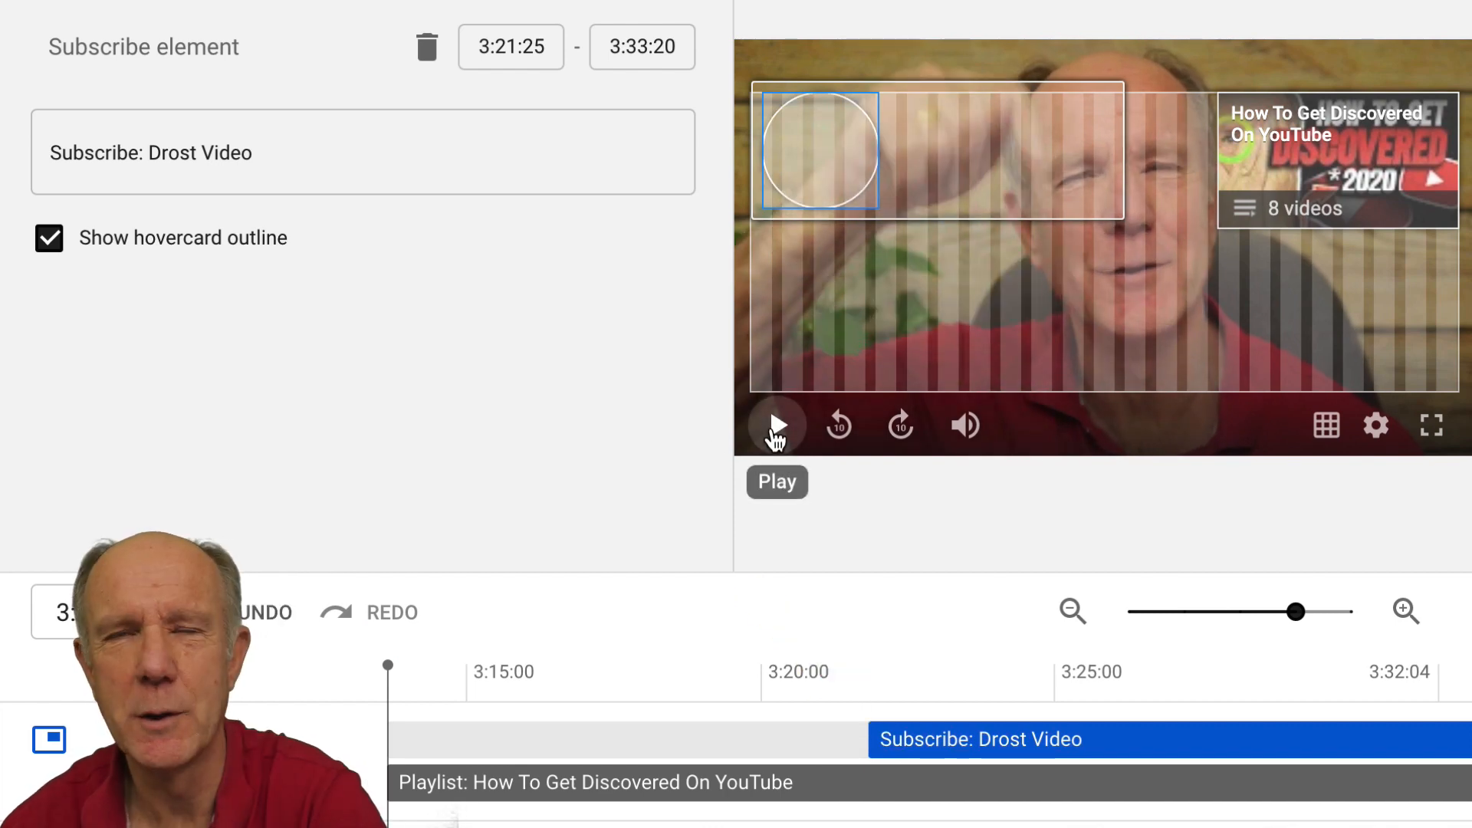
left_click(778, 426)
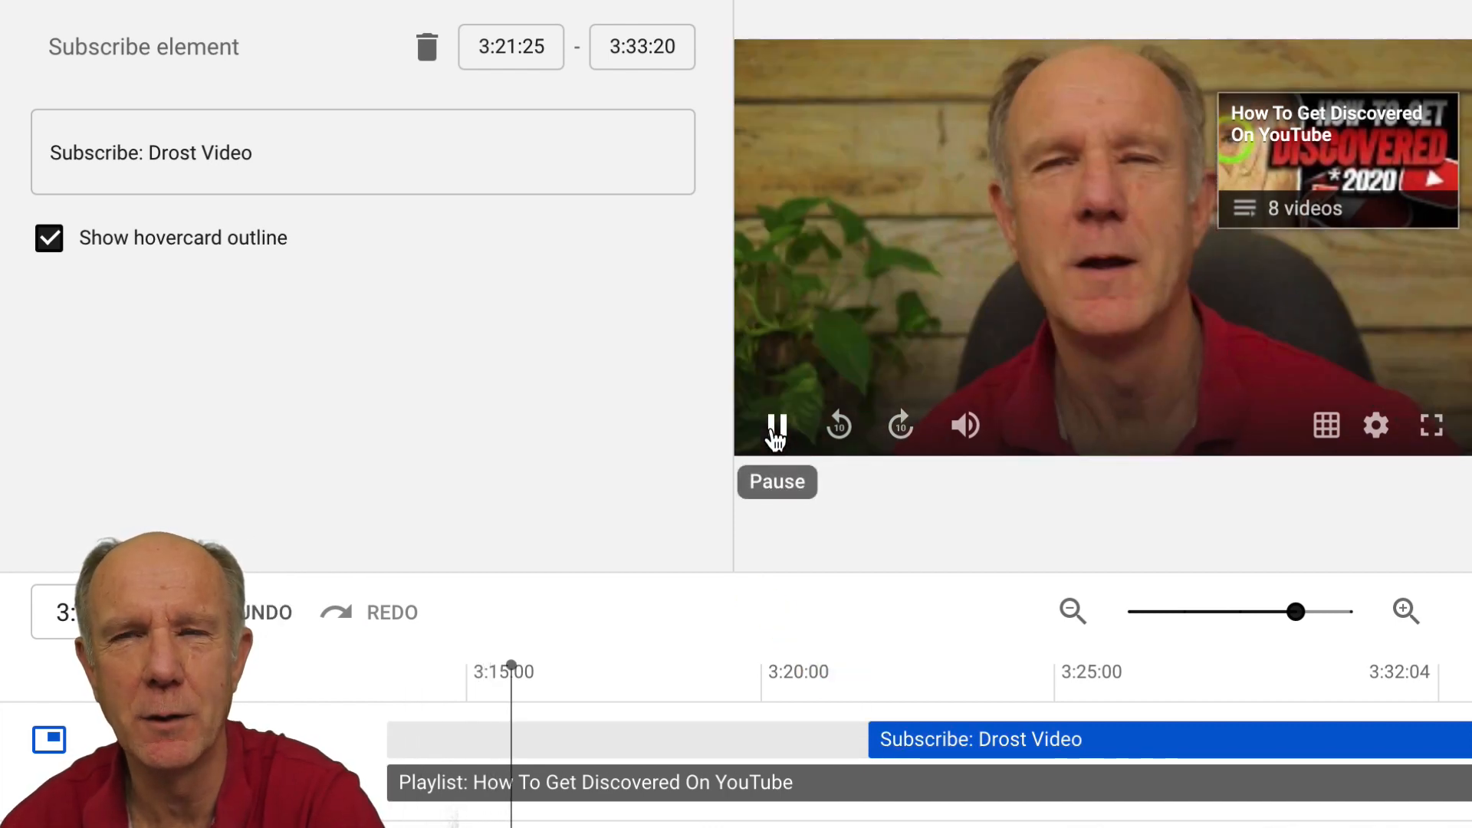
left_click(777, 426)
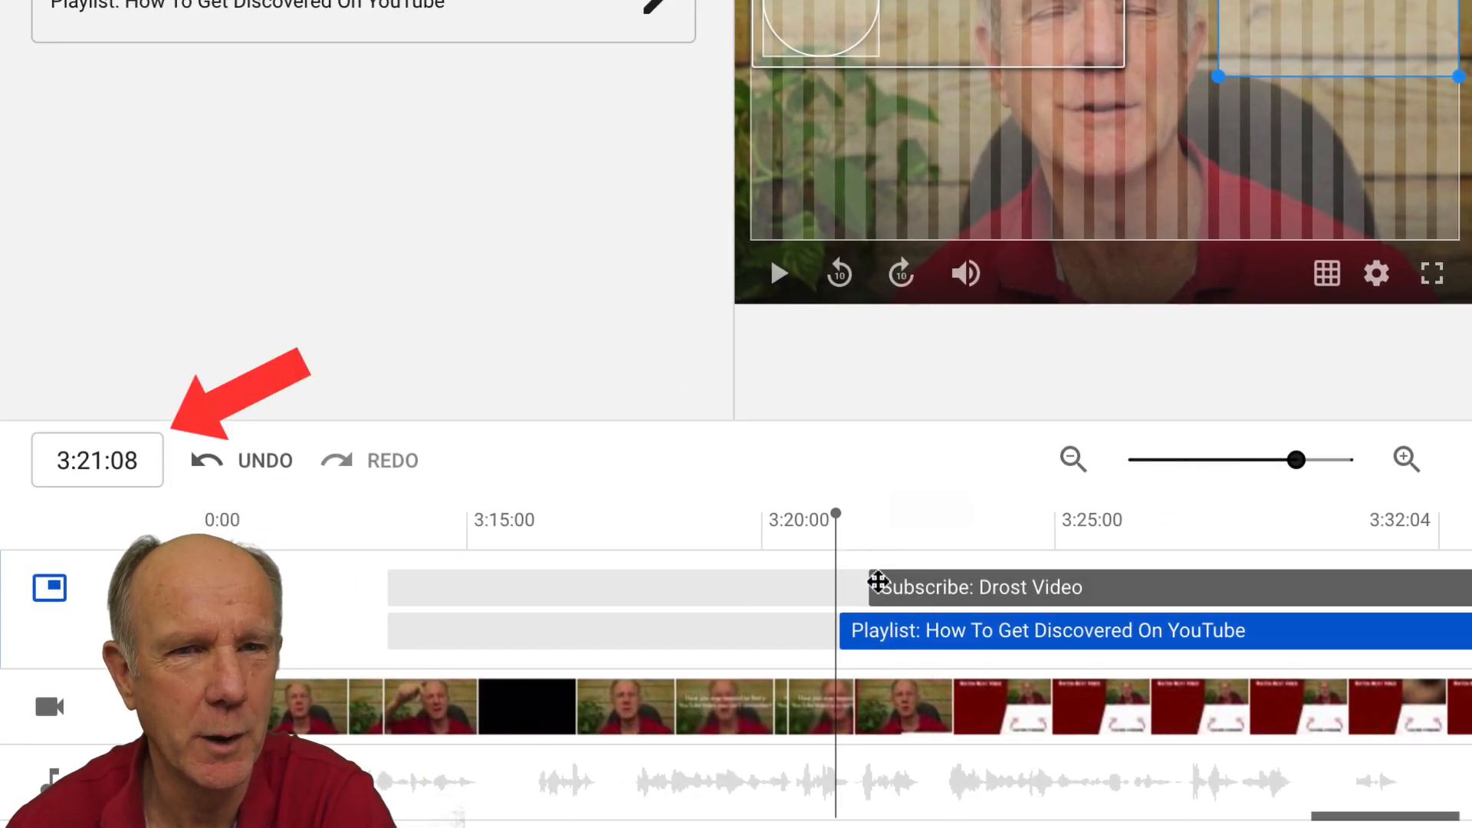
Start the playlist element at 3:21:10, reposition its card on the left, and review playback.
left_click(779, 270)
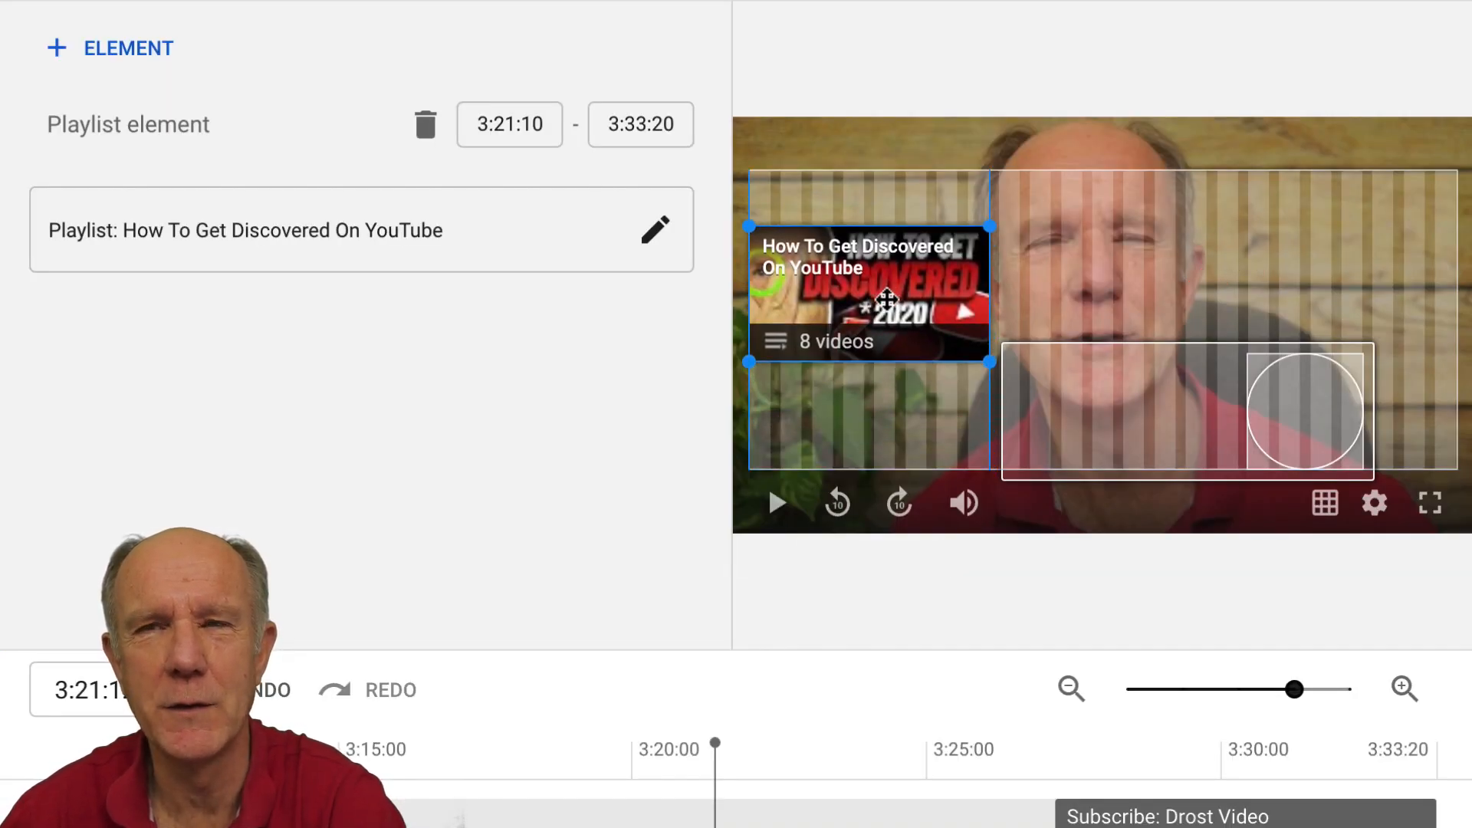
left_click(776, 503)
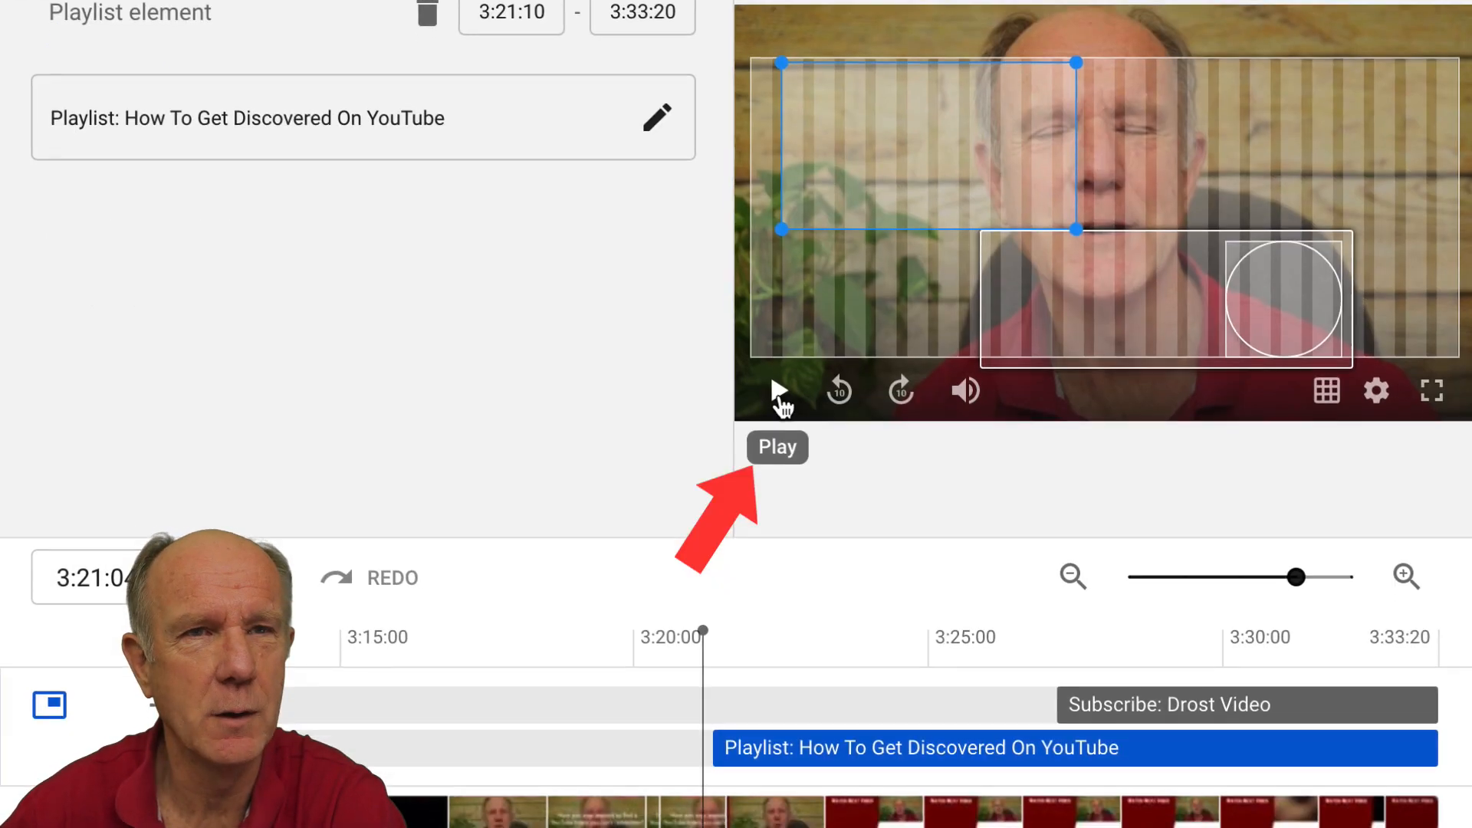
left_click(775, 391)
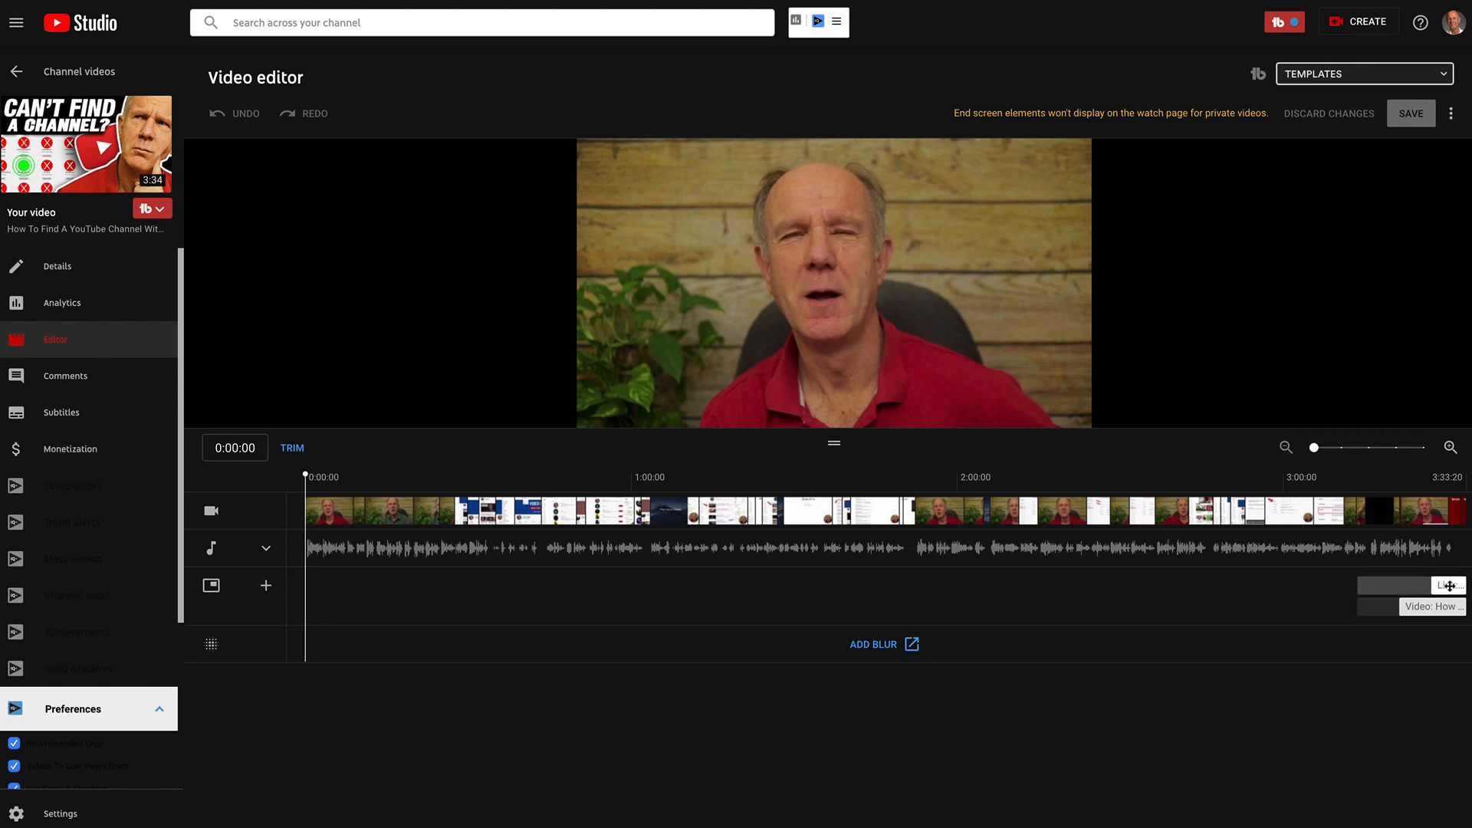
Open the end screen editor and list the element types Video, Playlist, Subscribe, Channel and Link.
left_click(1447, 586)
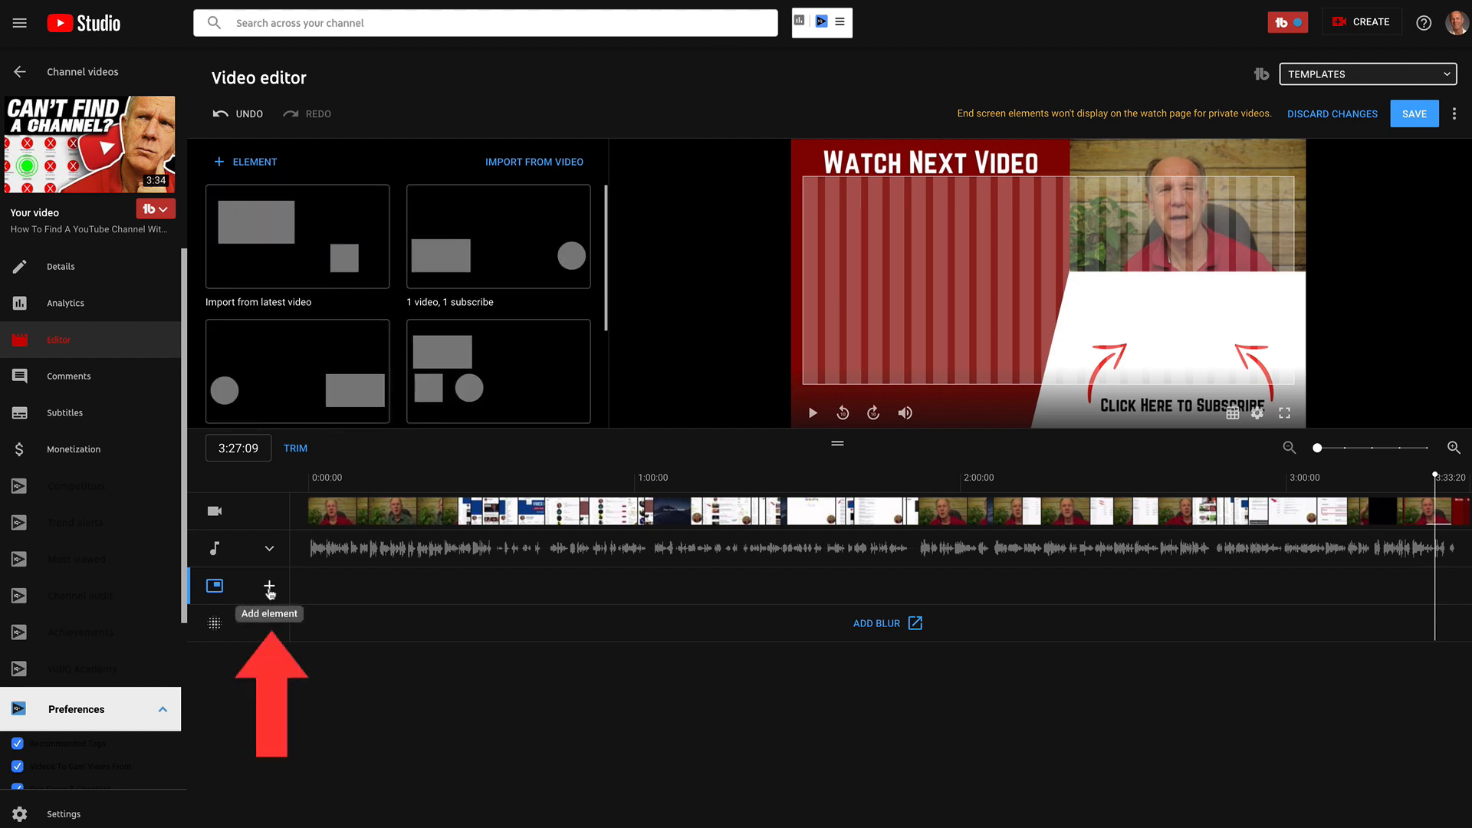
left_click(268, 585)
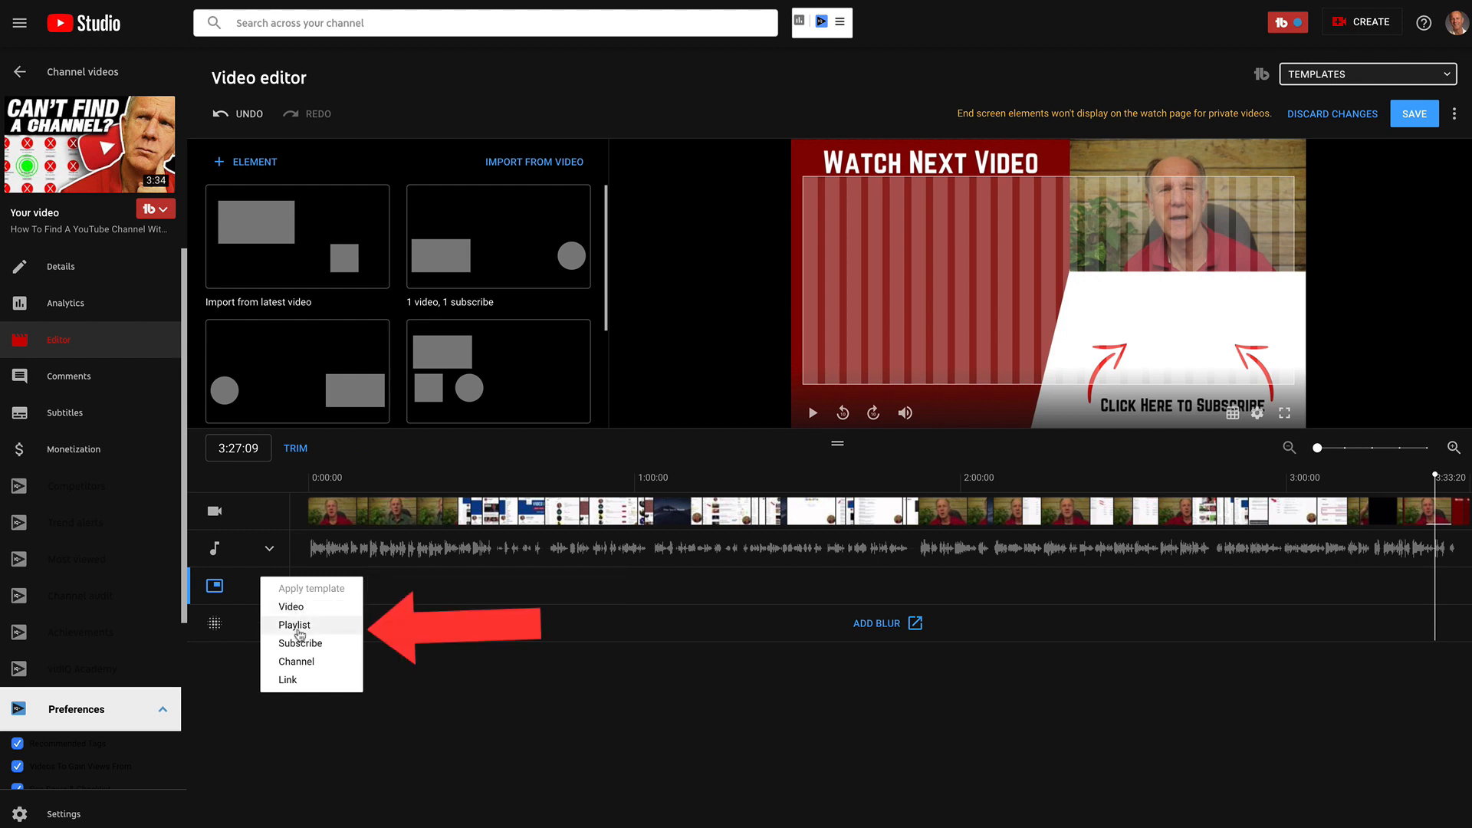
mouse_move(320, 646)
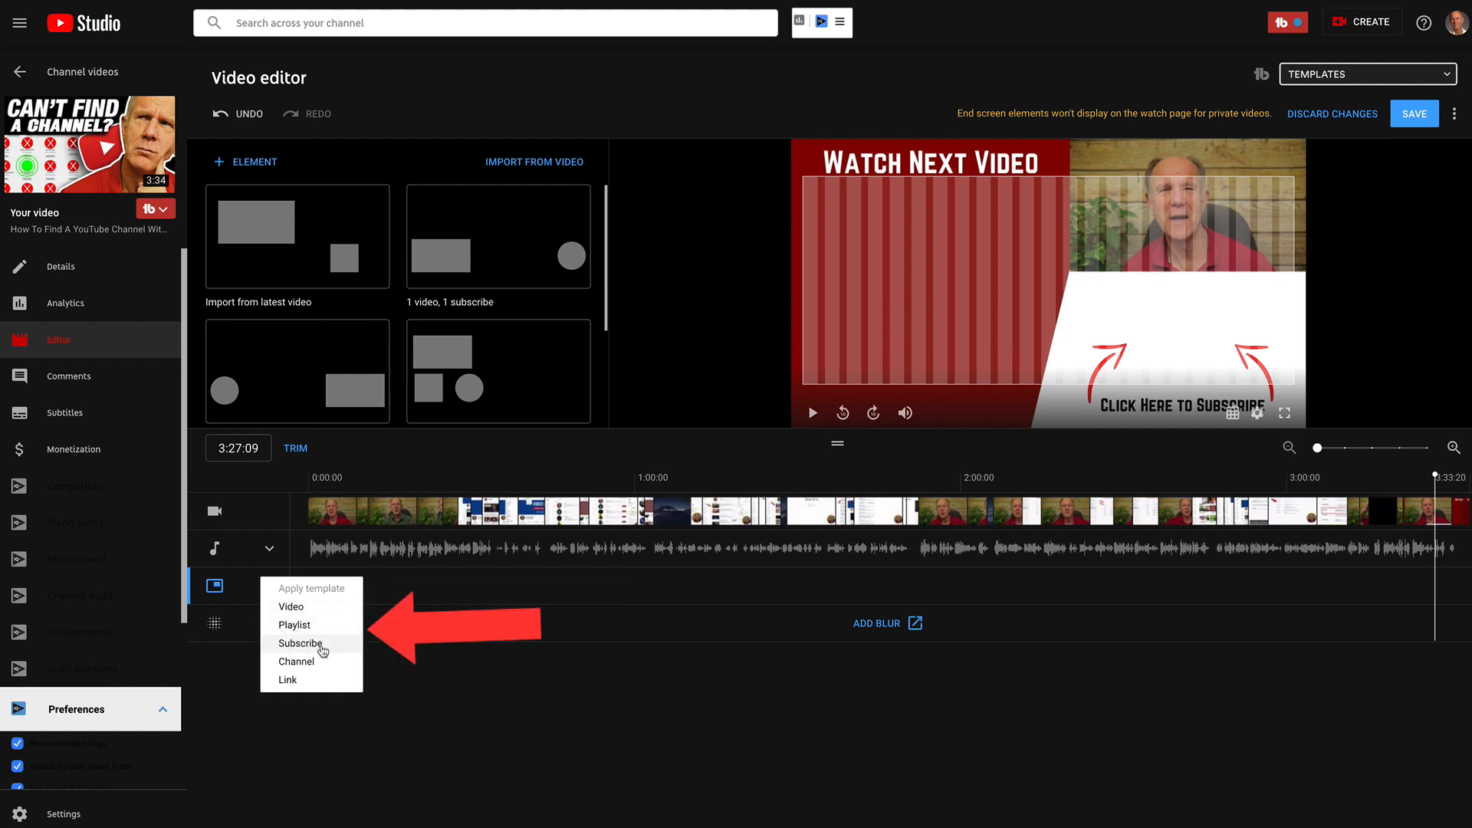
mouse_move(289, 681)
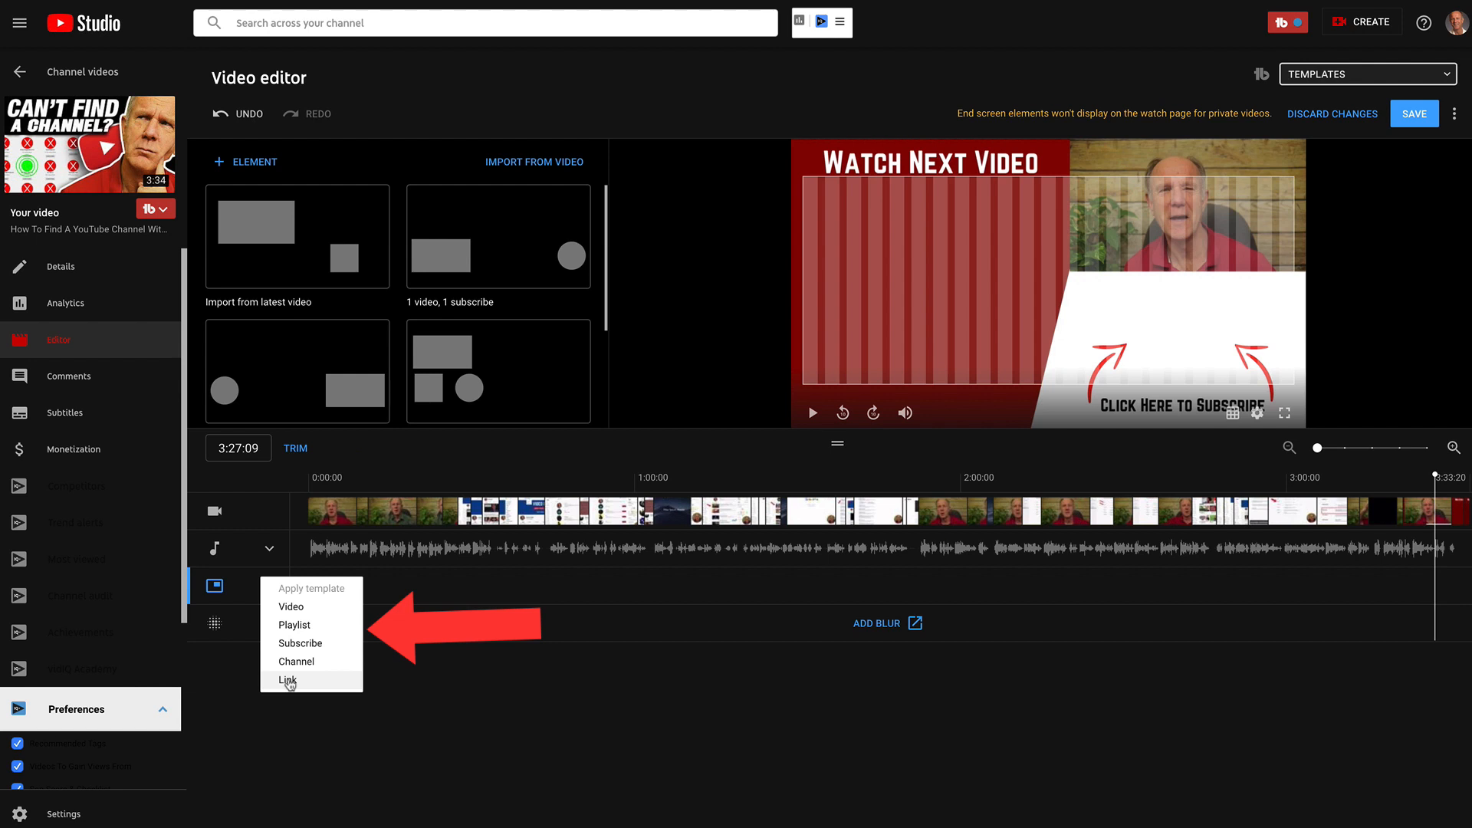